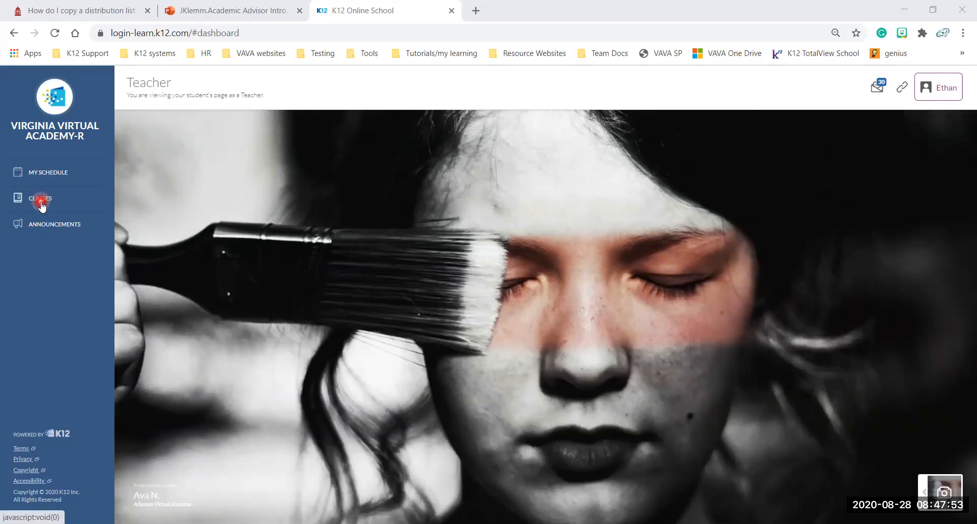
# Open the Classes page listing 11th Grade Advisory and ORN010 Online Learning
pyautogui.click(40, 198)
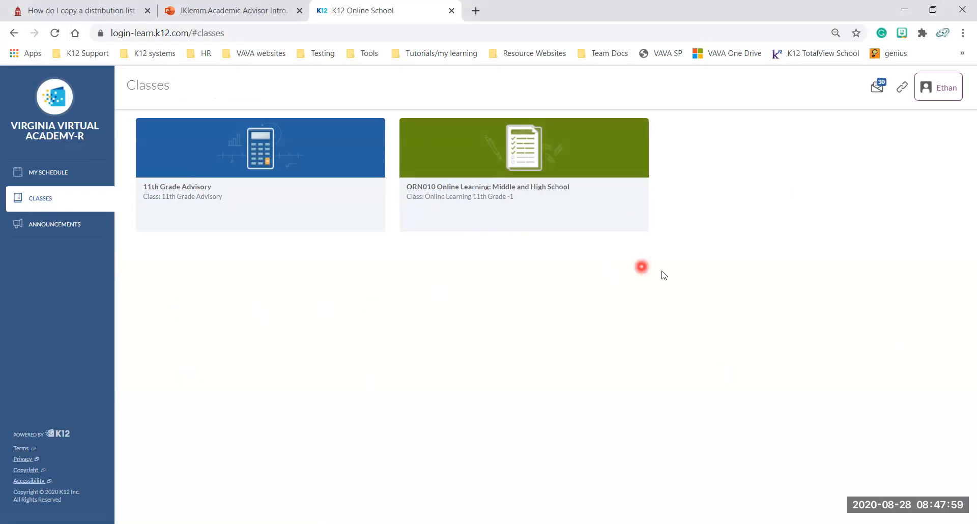
pyautogui.moveTo(482, 273)
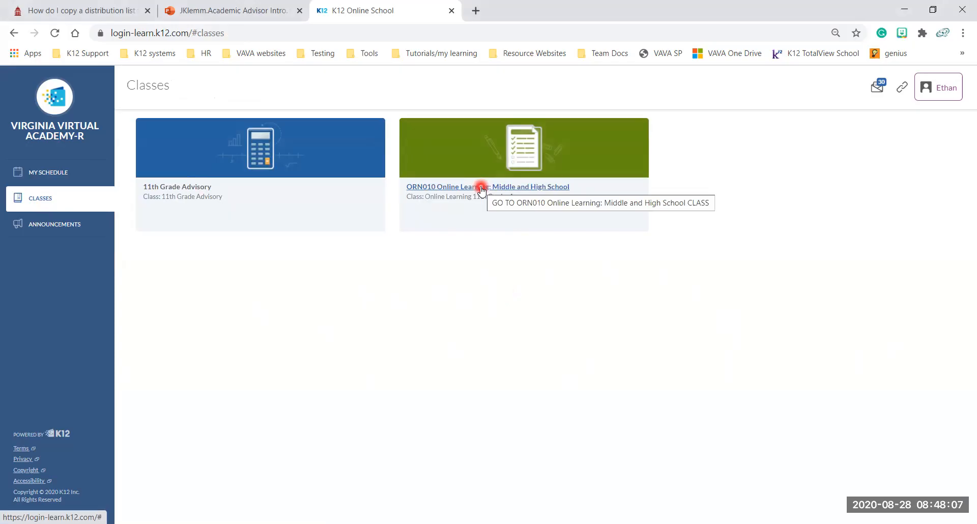
pyautogui.moveTo(481, 188)
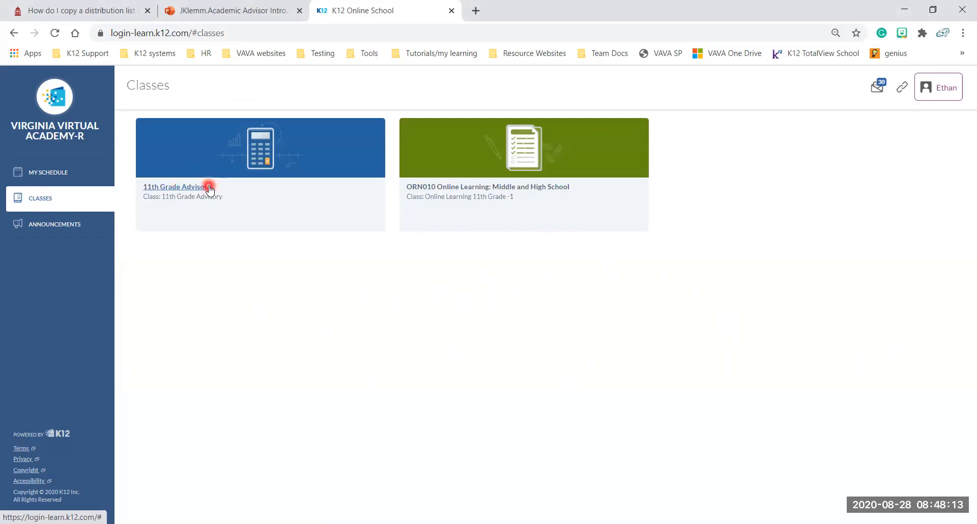
pyautogui.moveTo(230, 193)
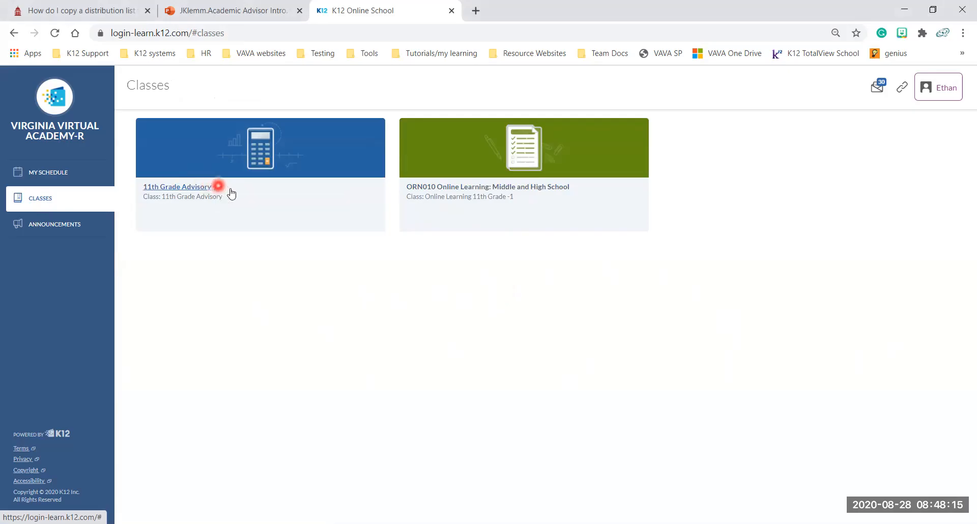
pyautogui.moveTo(232, 191)
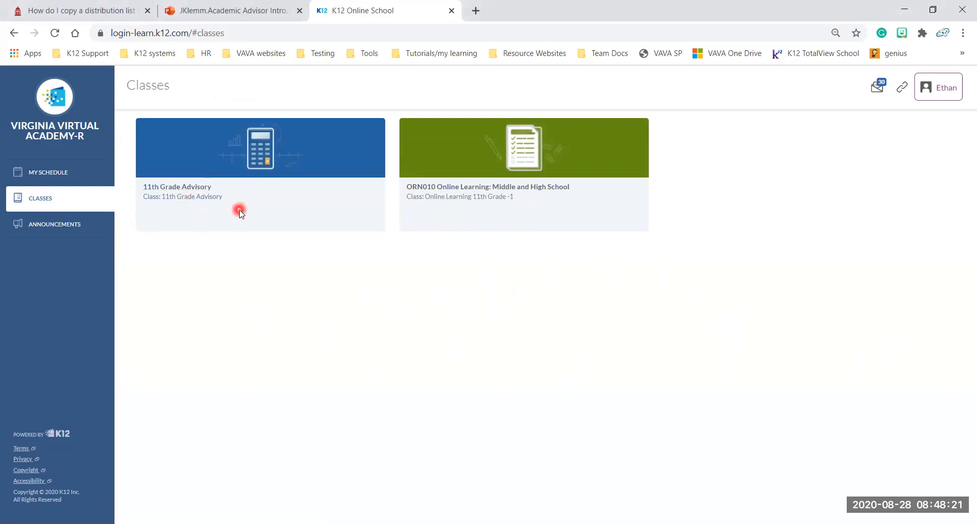
# Open My Schedule and filter it by Week, showing August 24–28, 2020
pyautogui.click(47, 173)
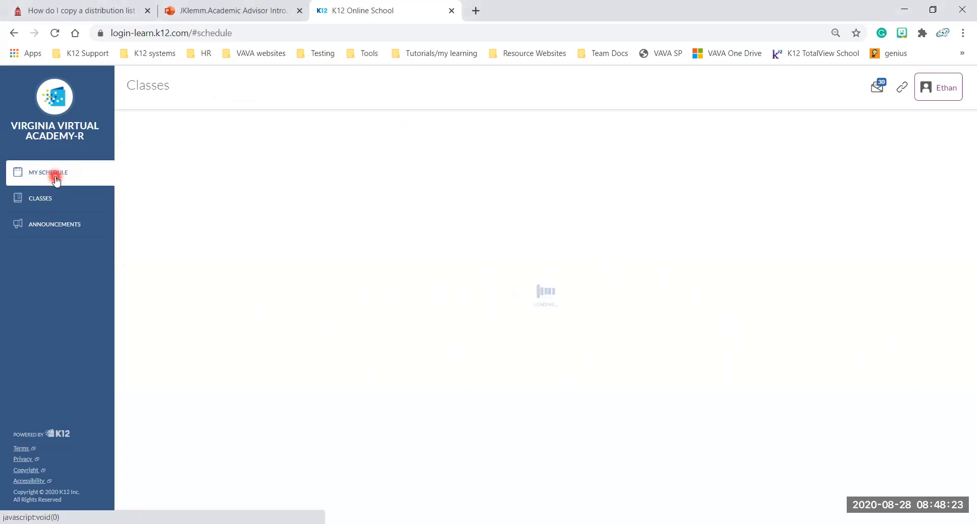
pyautogui.click(48, 172)
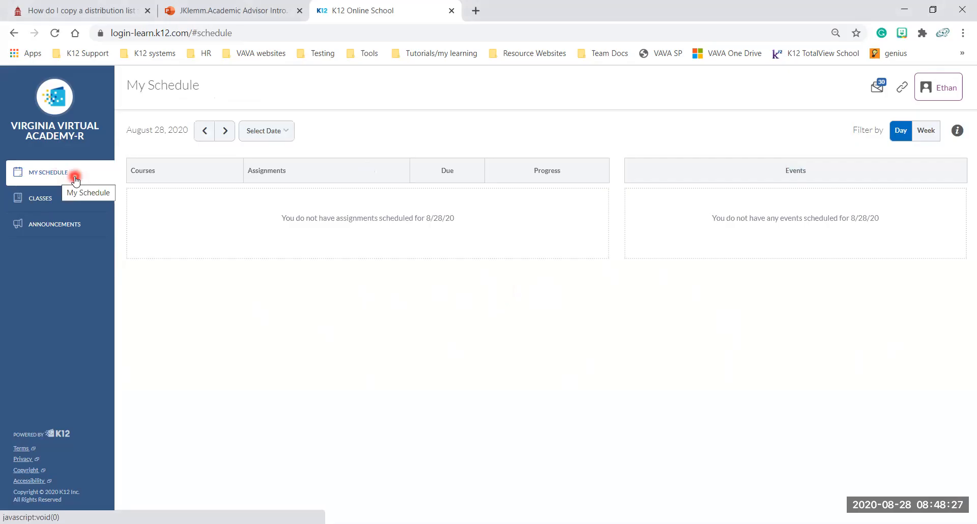
pyautogui.moveTo(81, 178)
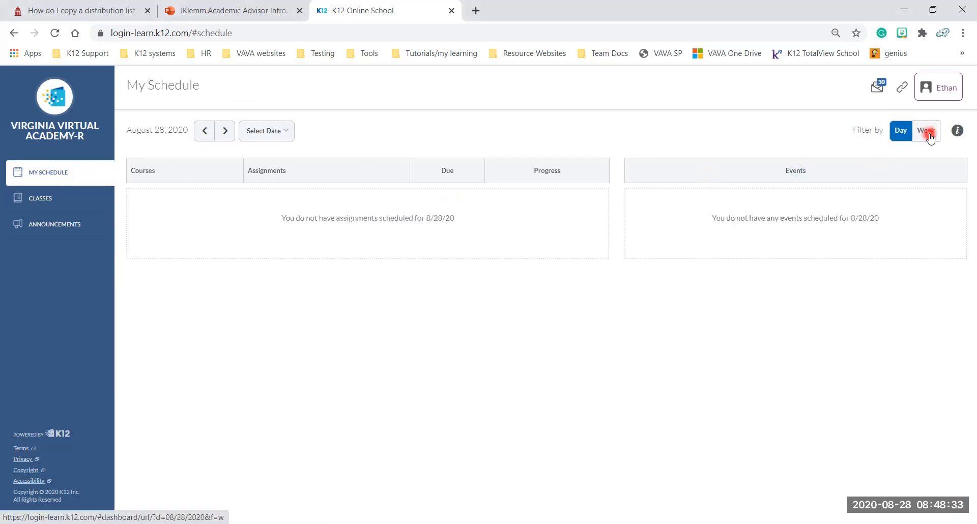
pyautogui.click(927, 131)
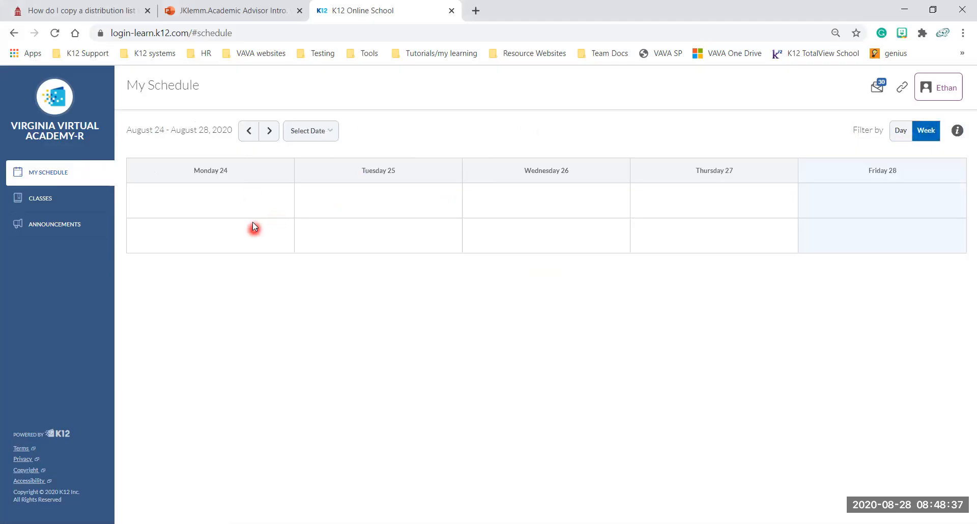
pyautogui.moveTo(196, 220)
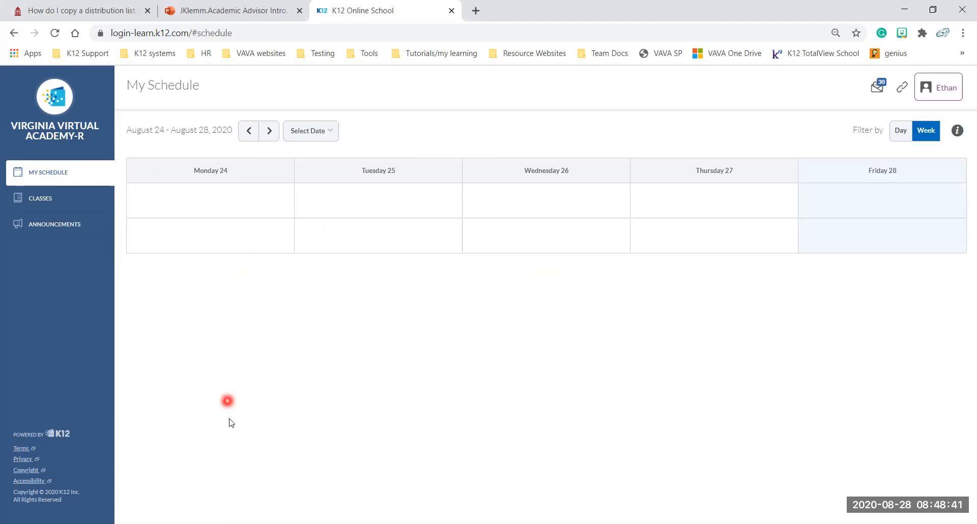
pyautogui.moveTo(405, 272)
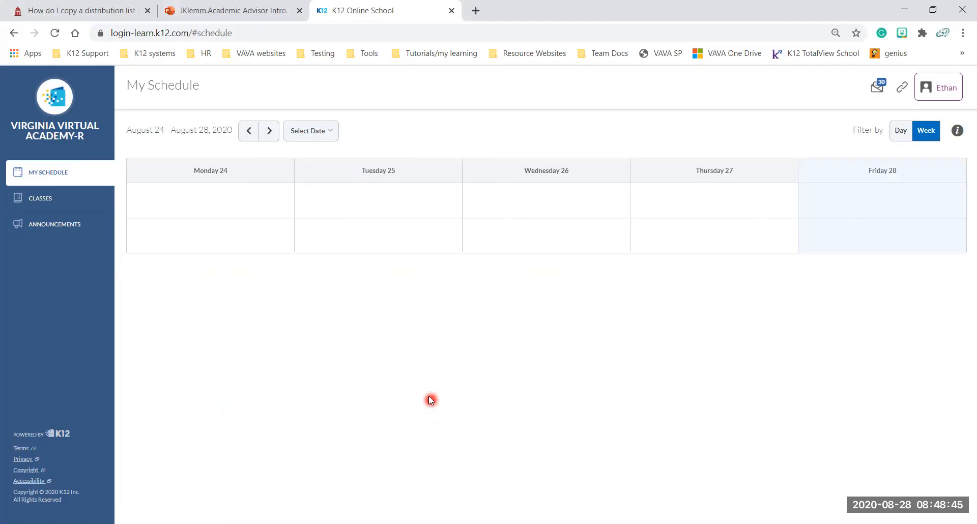
pyautogui.click(864, 131)
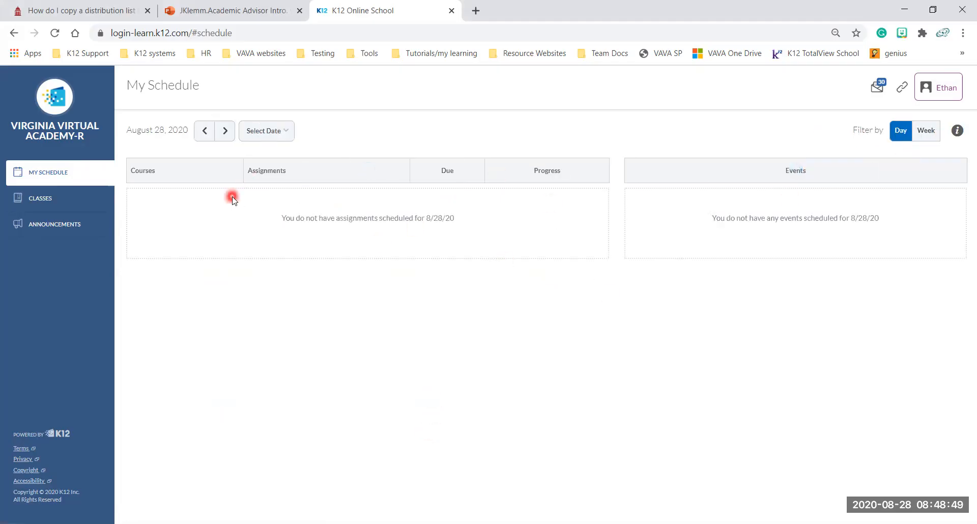
pyautogui.moveTo(338, 256)
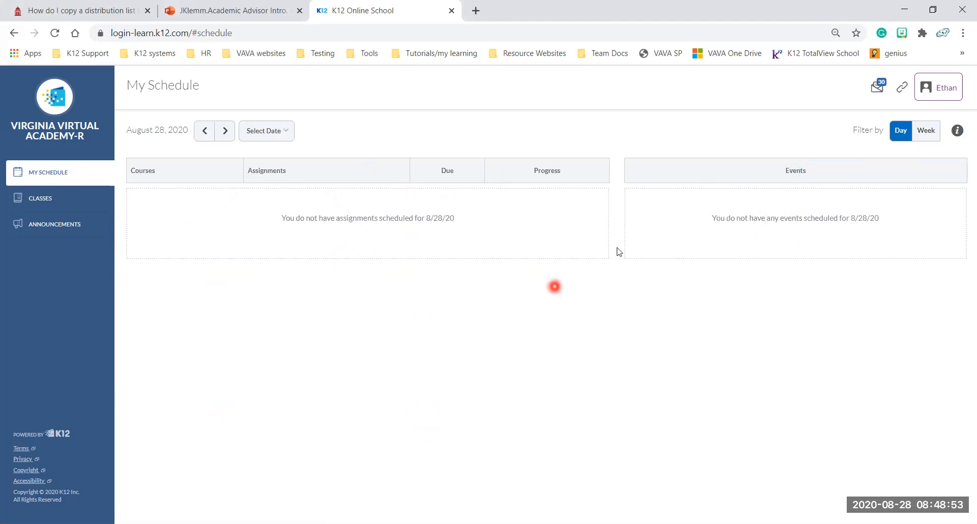
pyautogui.click(889, 130)
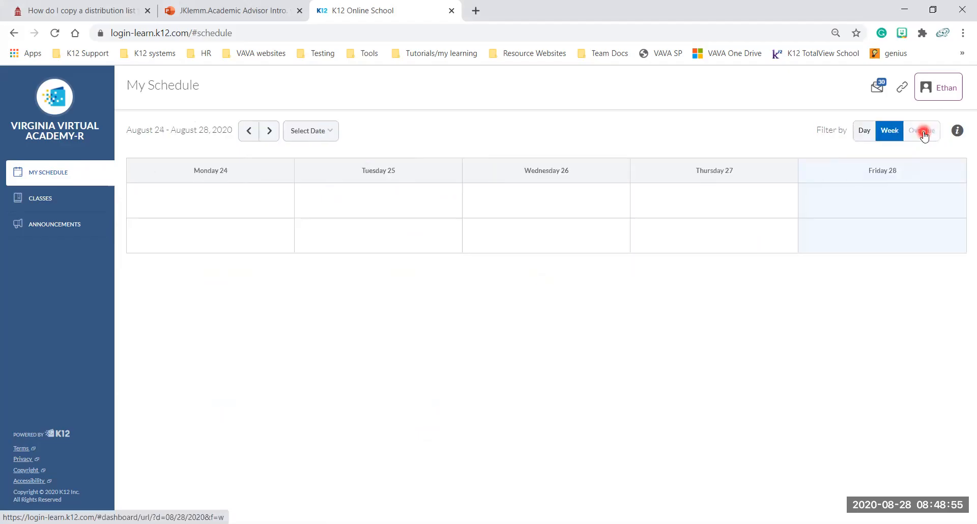
pyautogui.click(924, 130)
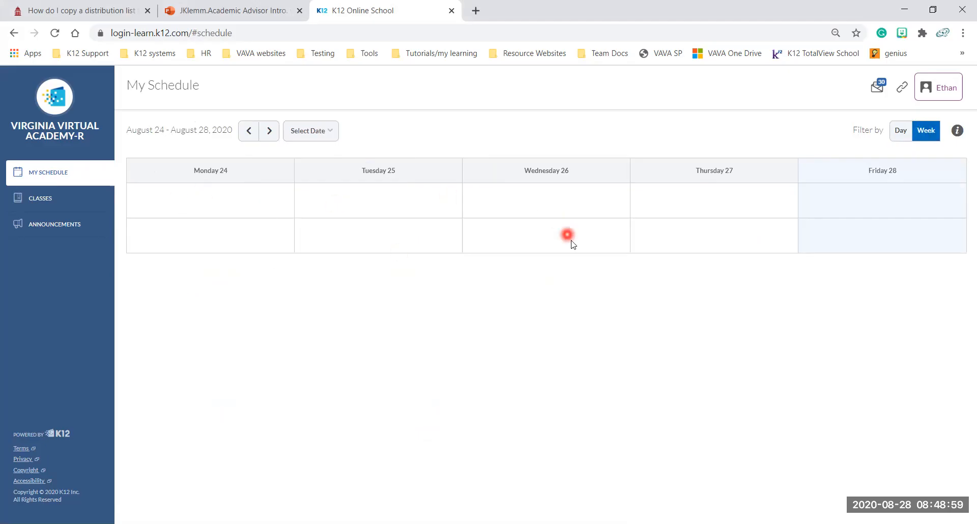
pyautogui.moveTo(910, 250)
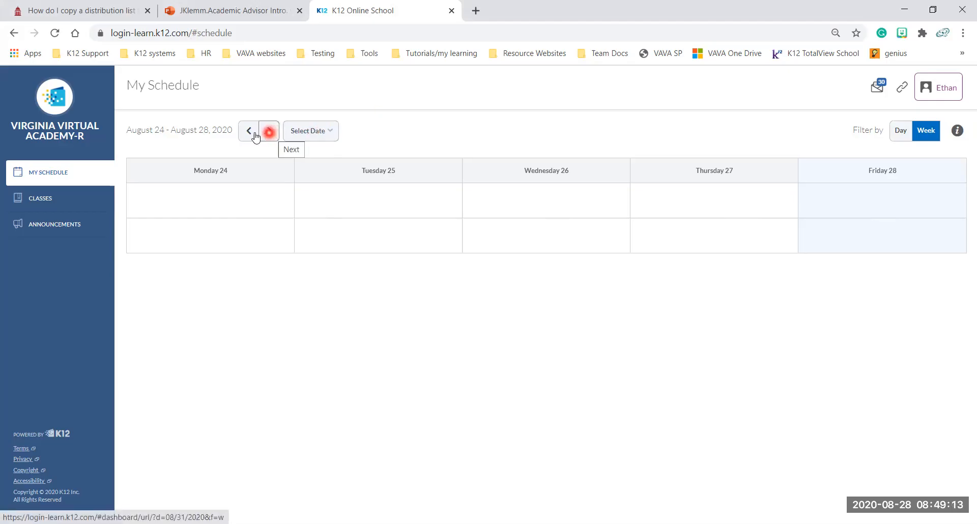
pyautogui.click(248, 131)
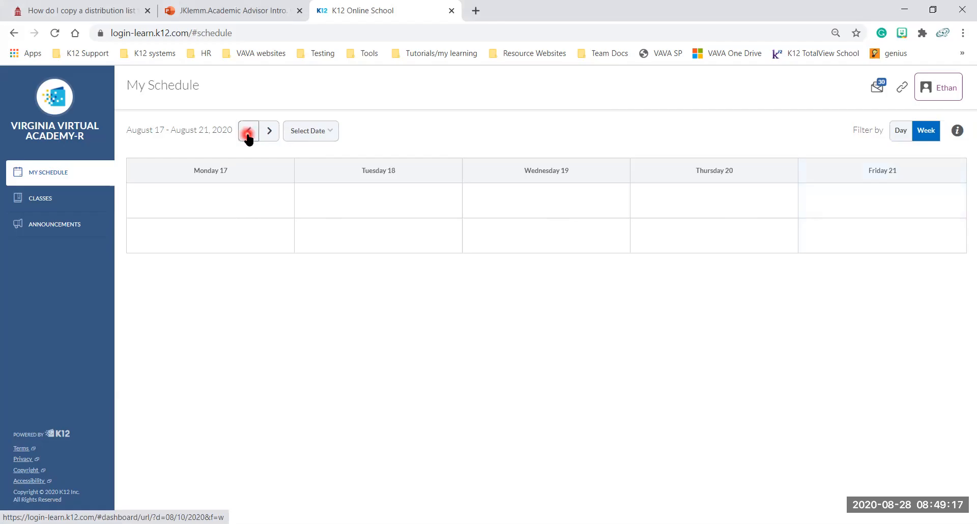
pyautogui.click(268, 130)
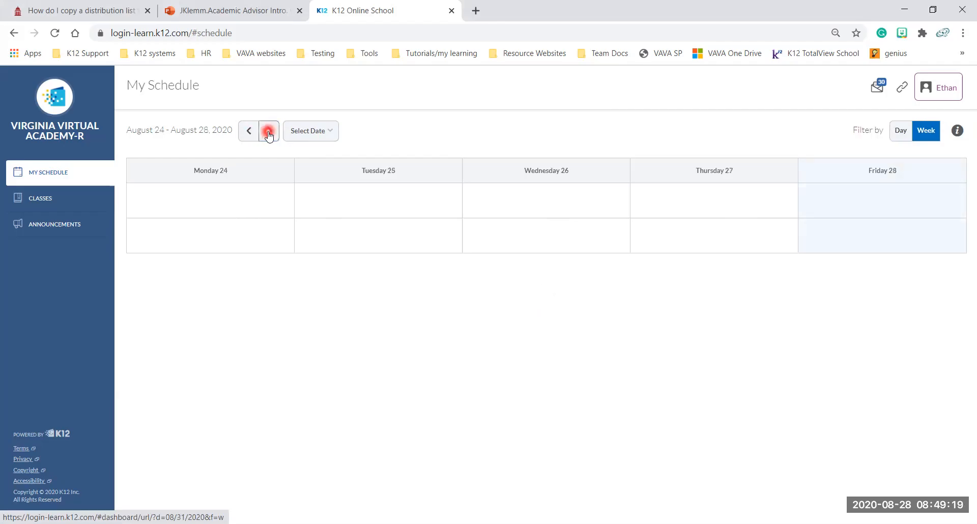
pyautogui.click(268, 130)
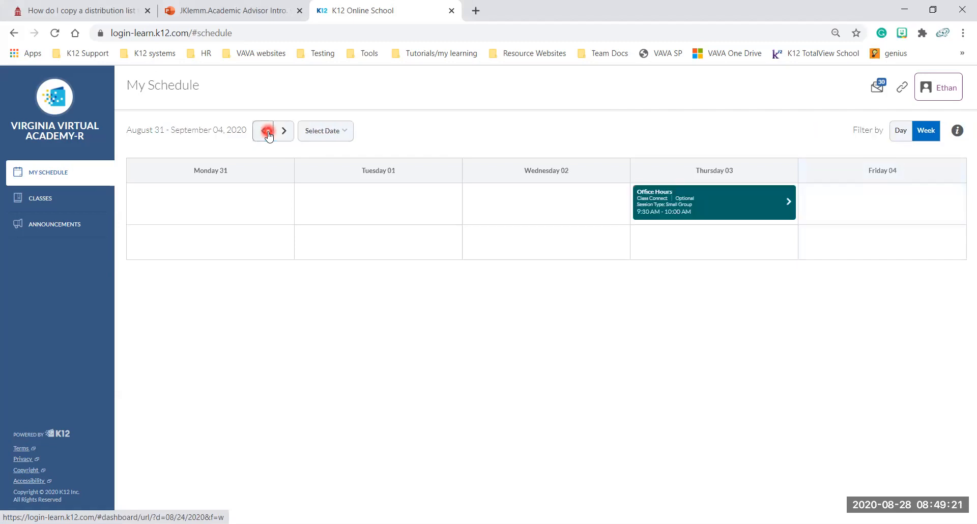
pyautogui.click(264, 131)
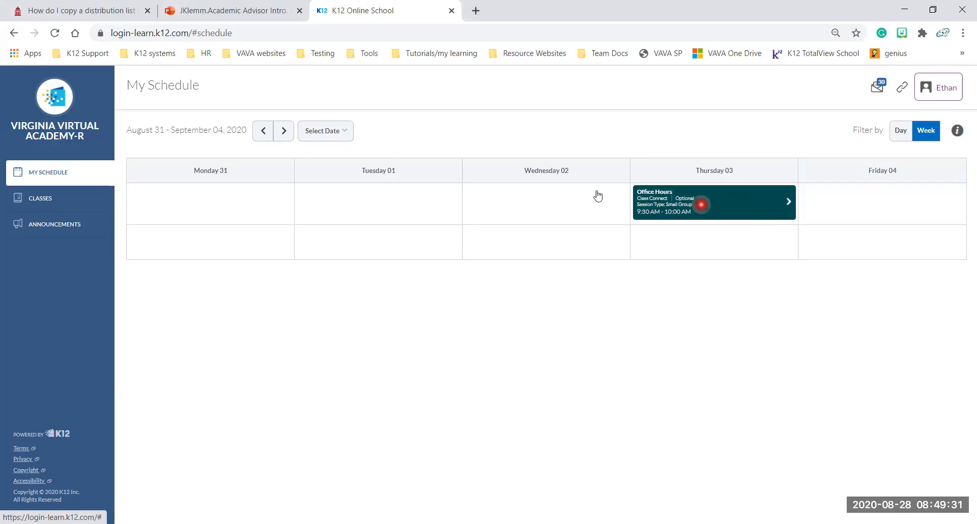
pyautogui.click(284, 131)
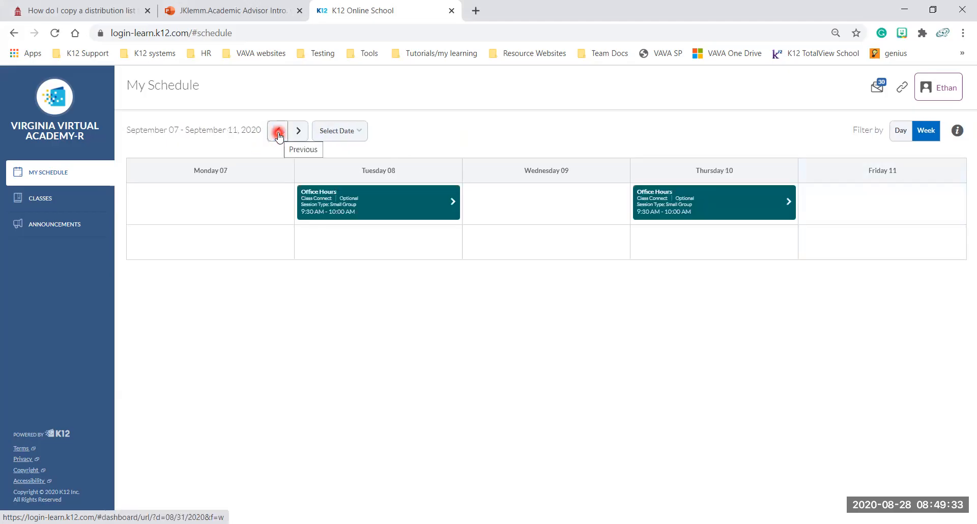
pyautogui.moveTo(297, 131)
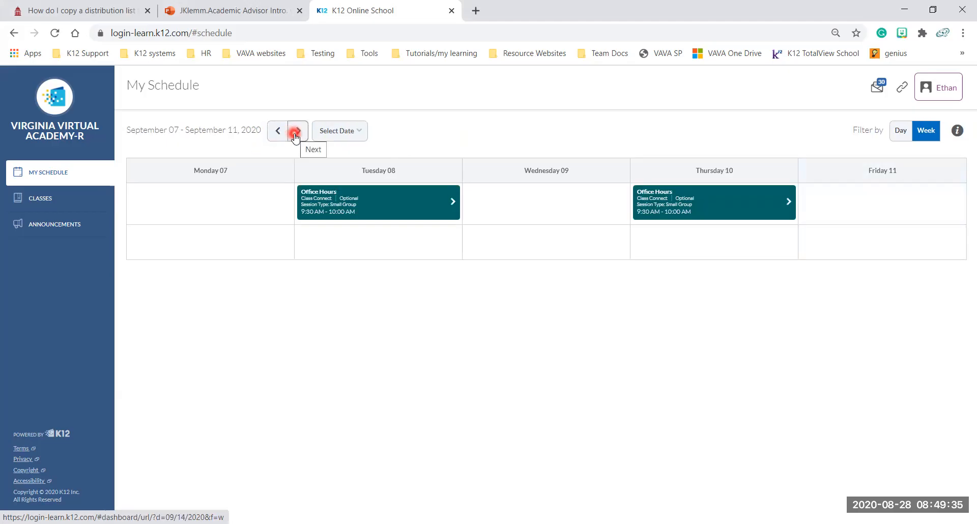
pyautogui.click(264, 131)
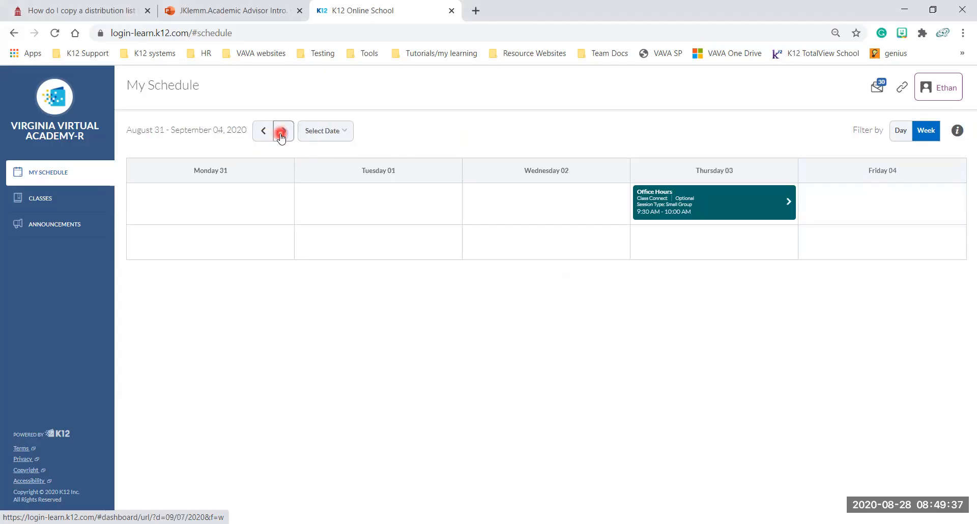
pyautogui.click(262, 130)
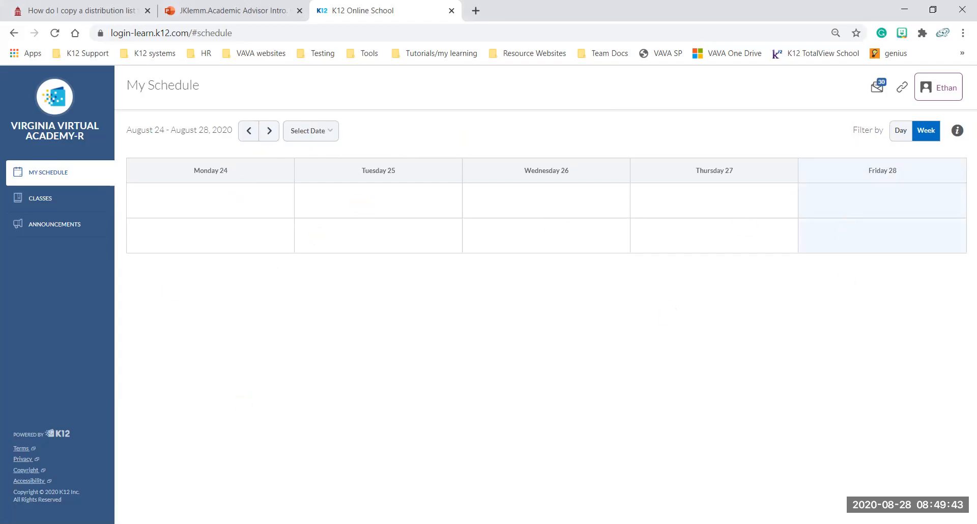
pyautogui.click(311, 130)
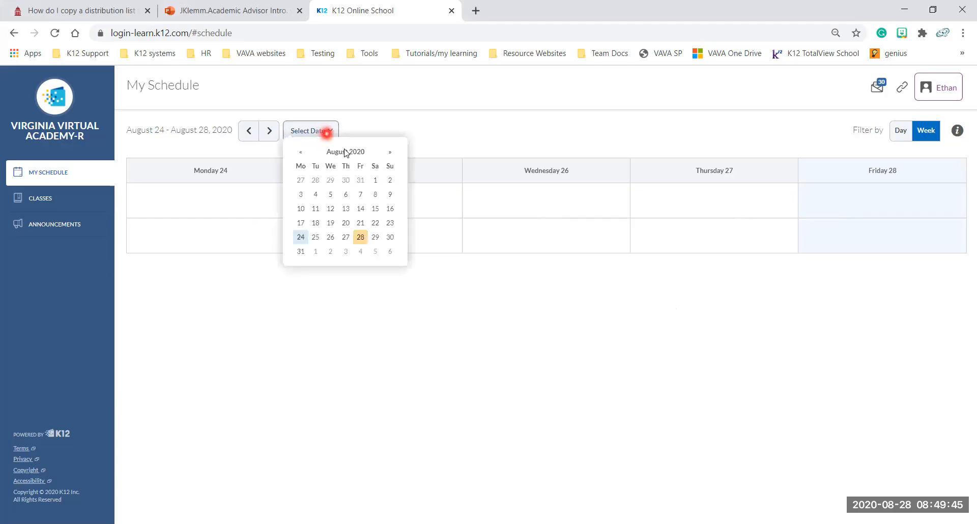
pyautogui.click(389, 152)
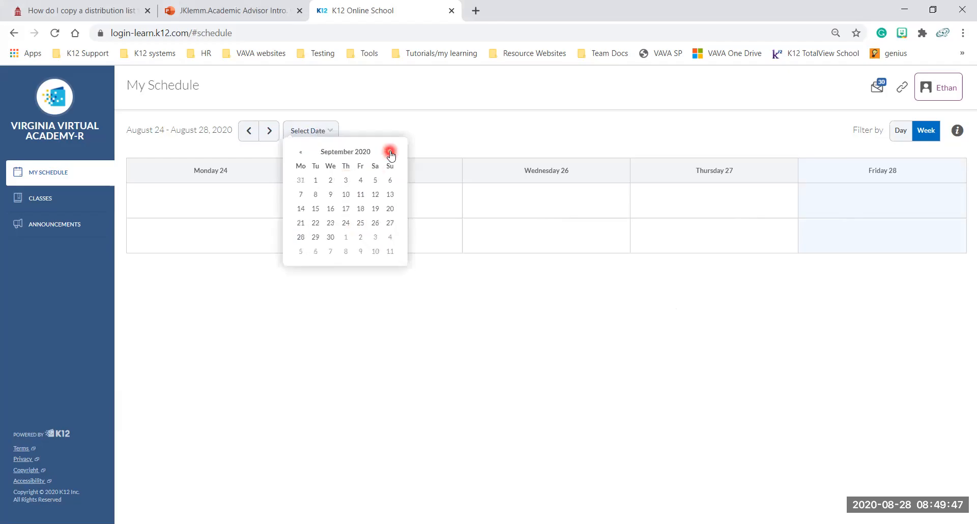
pyautogui.click(390, 152)
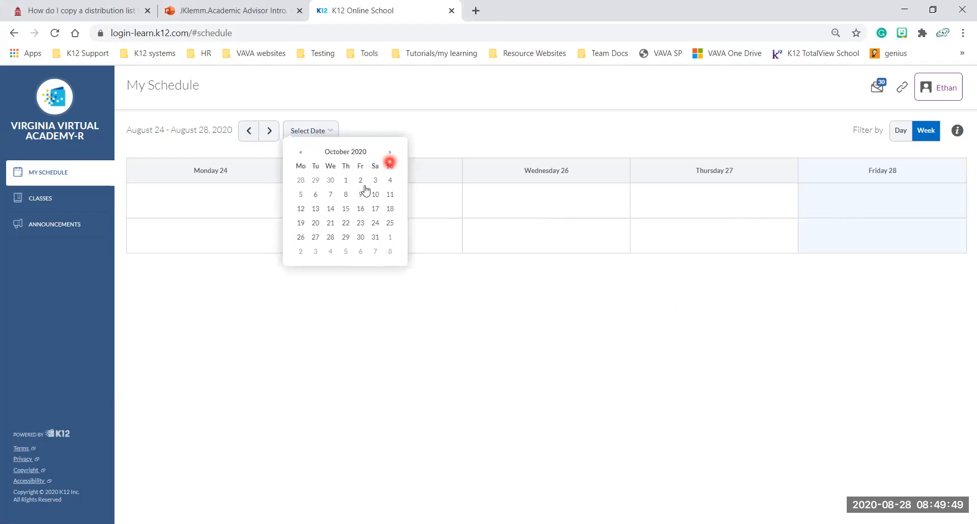
pyautogui.click(371, 130)
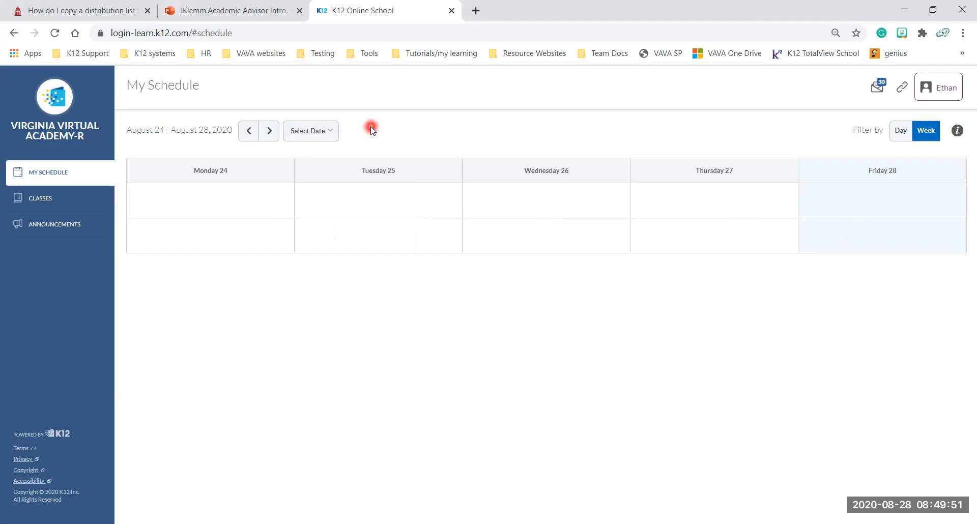
pyautogui.moveTo(782, 150)
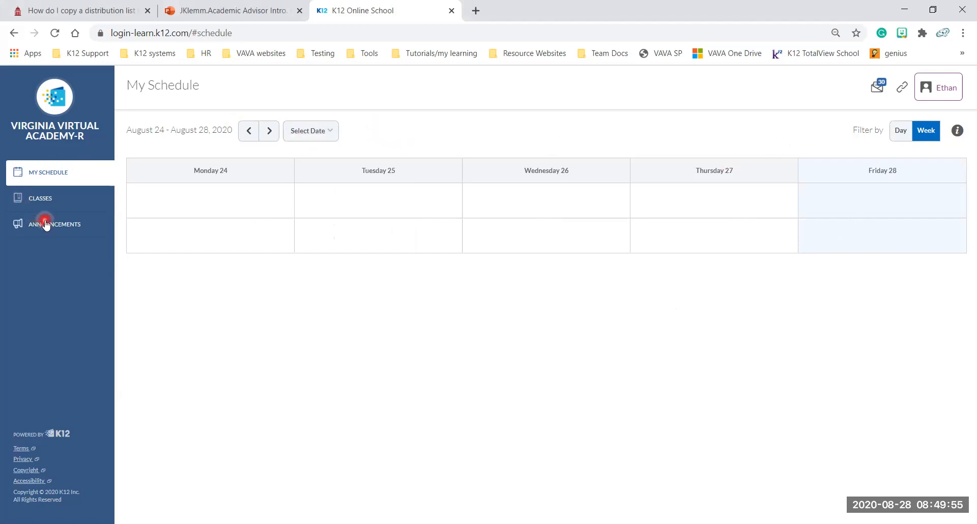
# Open Announcements and scroll through the K12 National Learning Coach Support post
pyautogui.click(55, 223)
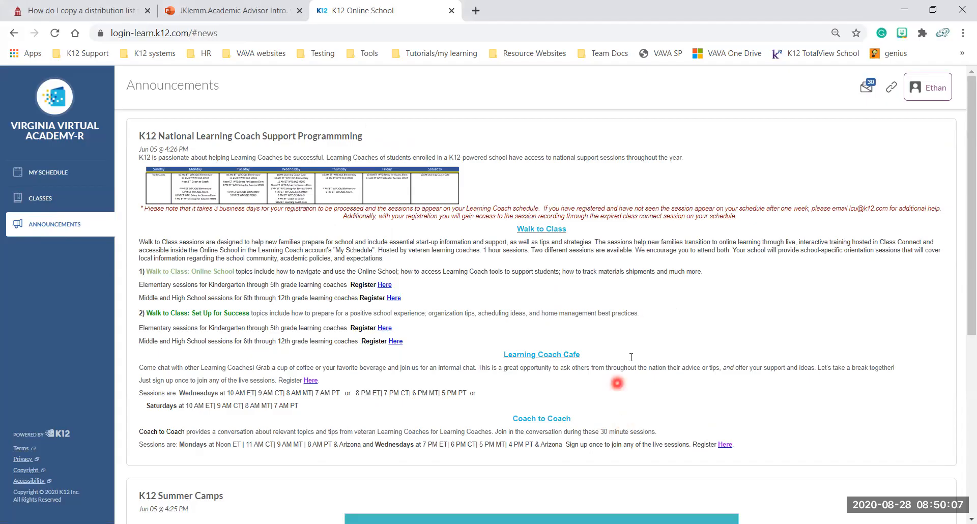
pyautogui.moveTo(676, 399)
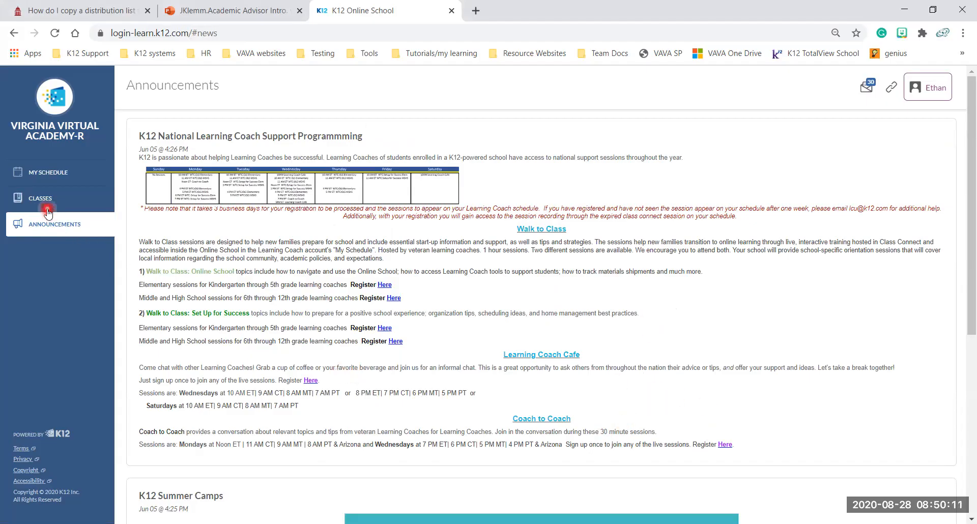
pyautogui.scroll(-3)
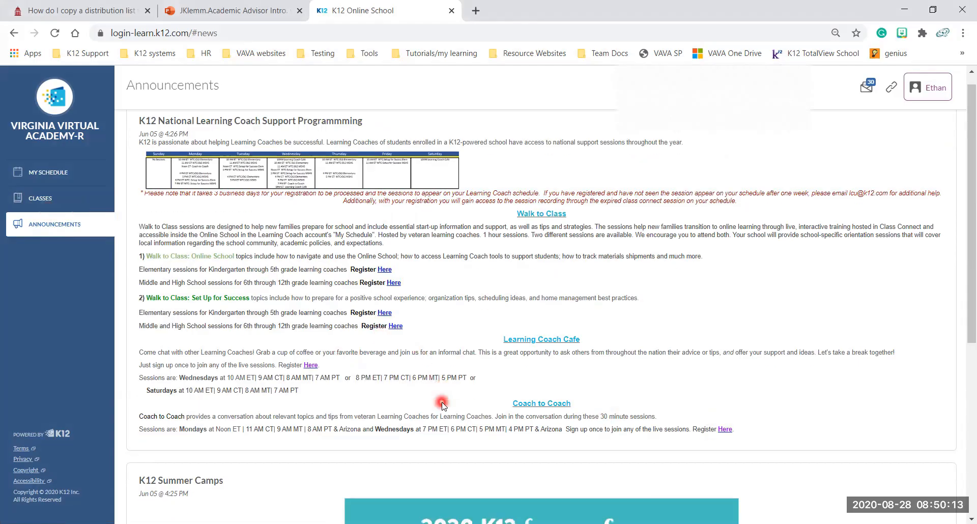
pyautogui.scroll(-3)
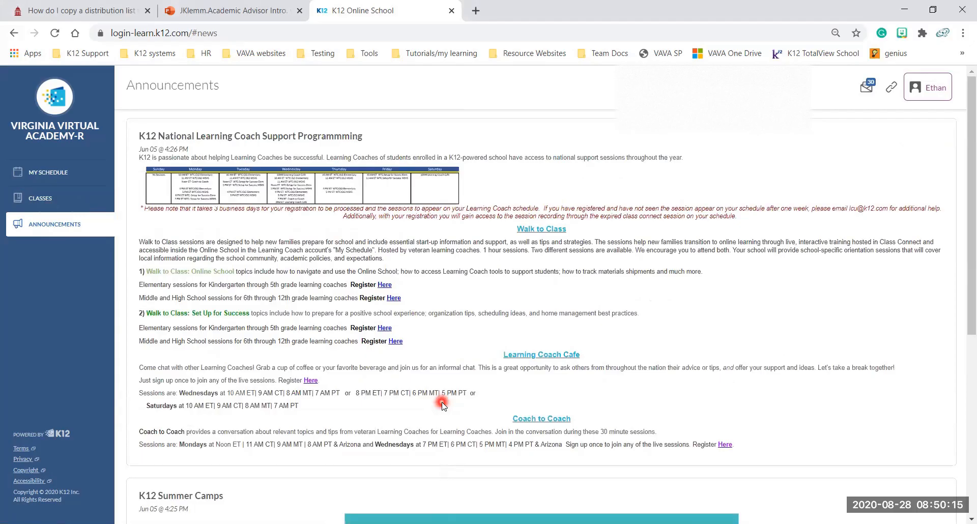
pyautogui.moveTo(666, 168)
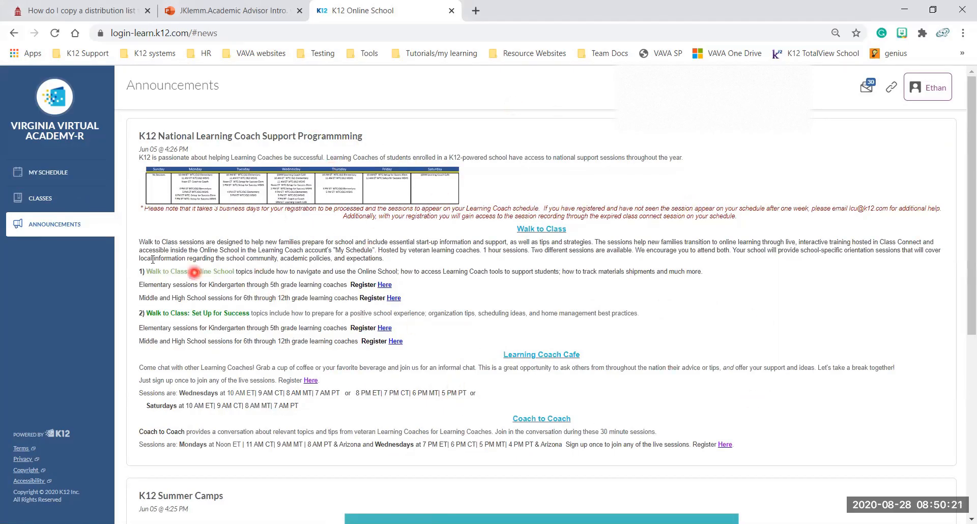
# Open ORN010 Online Learning's Table of Contents and its 1: Introduction to Online Learning unit
pyautogui.click(39, 197)
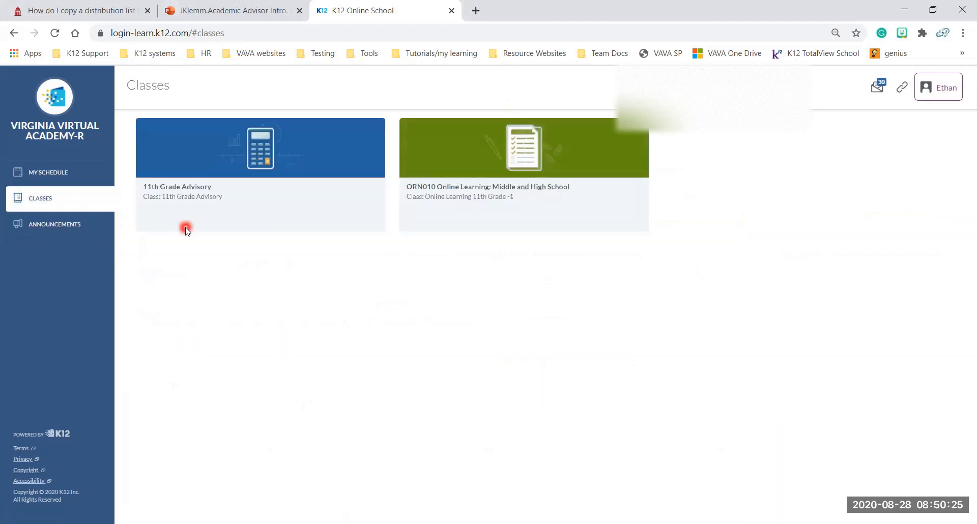
pyautogui.moveTo(458, 239)
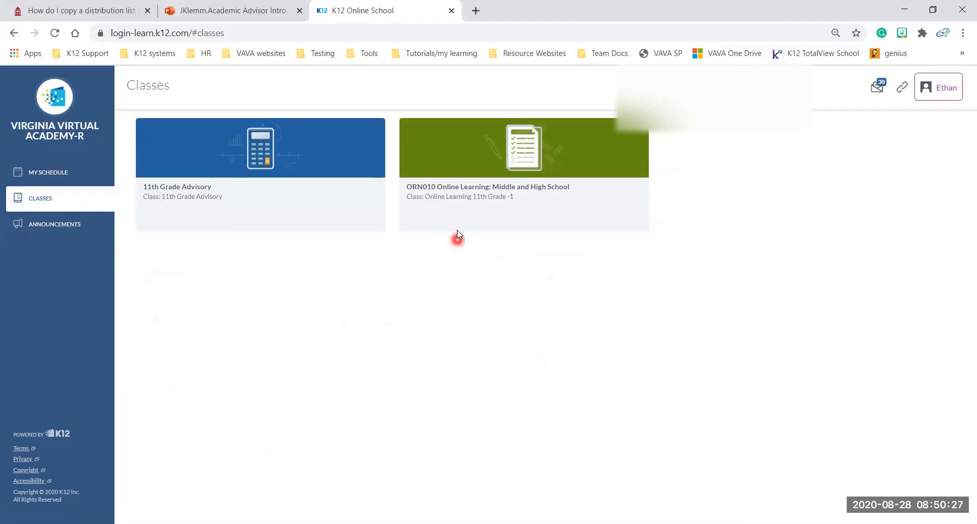
pyautogui.click(523, 148)
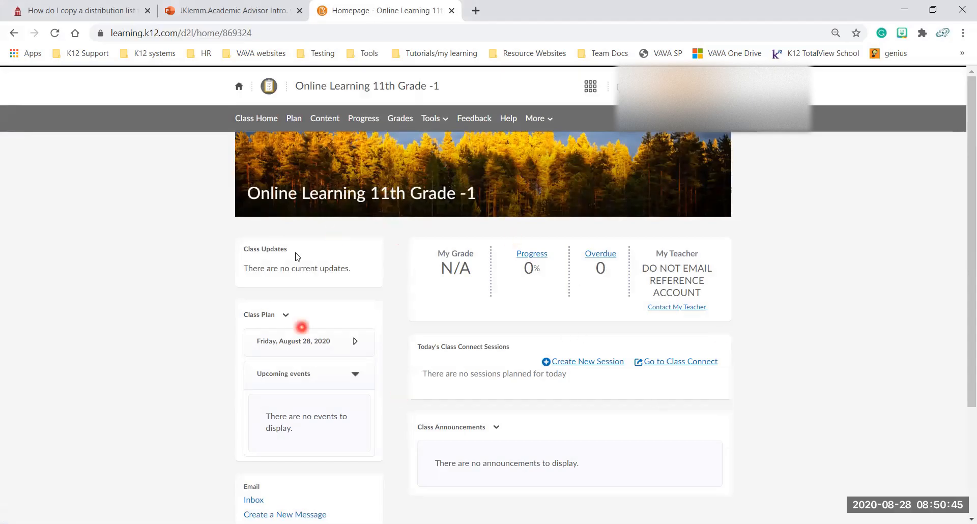
pyautogui.moveTo(413, 341)
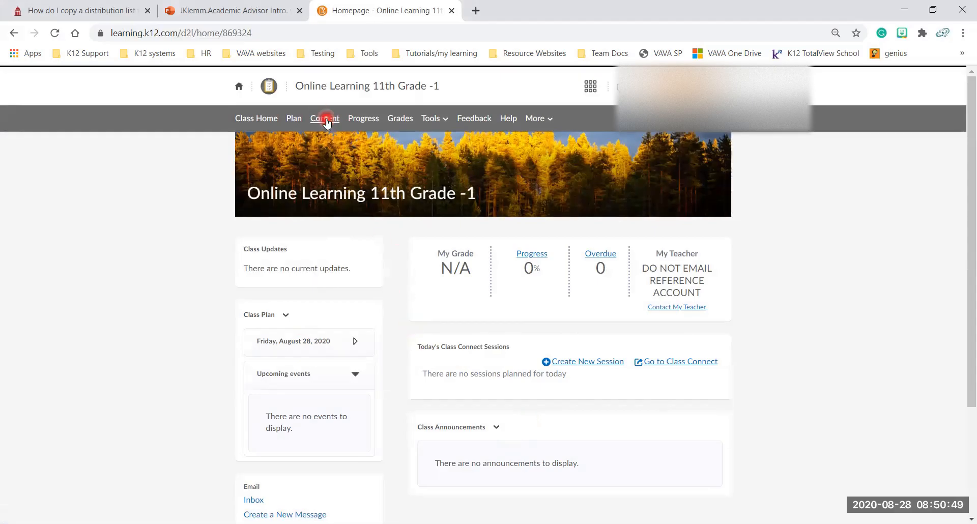
pyautogui.click(324, 118)
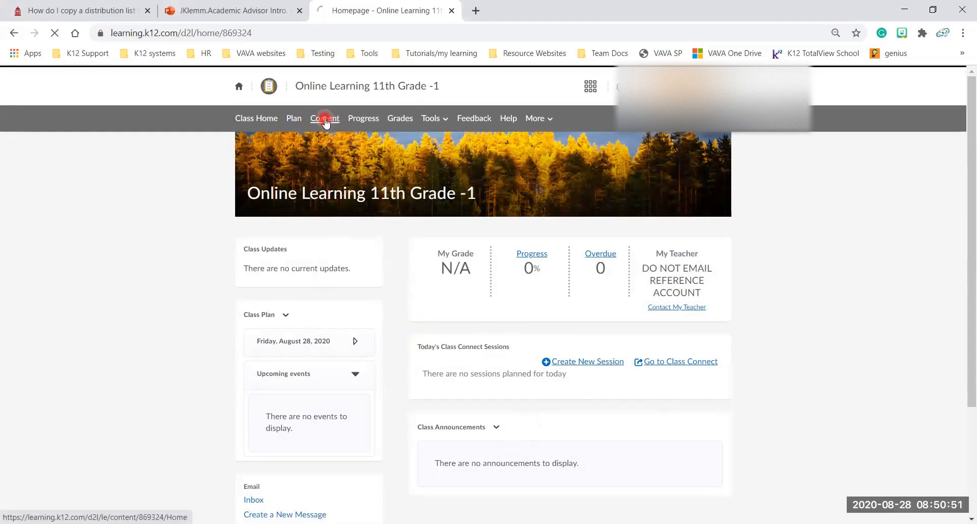
pyautogui.click(324, 119)
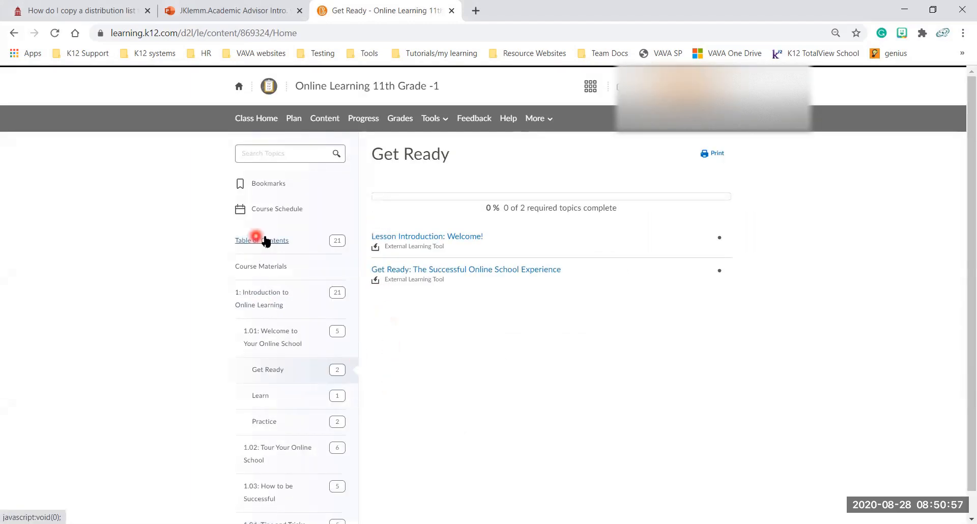
pyautogui.click(261, 240)
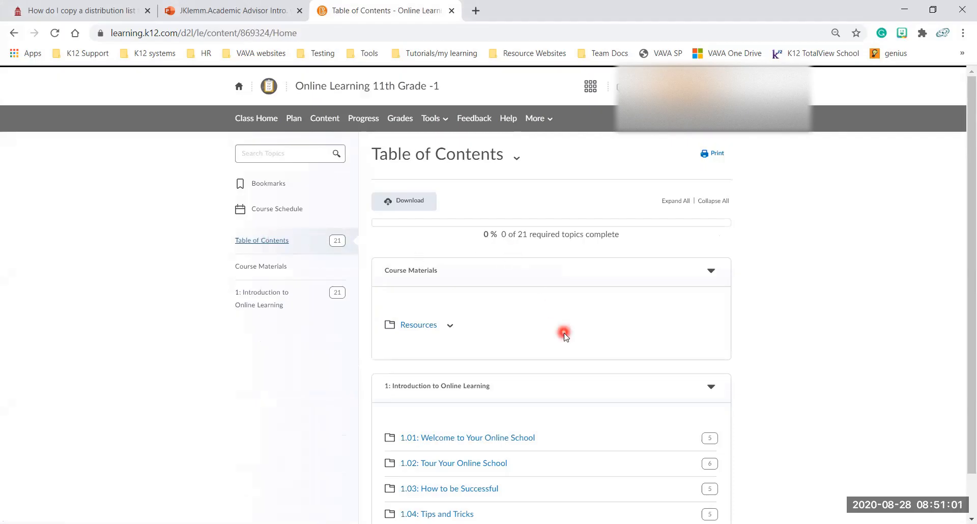
pyautogui.scroll(-3)
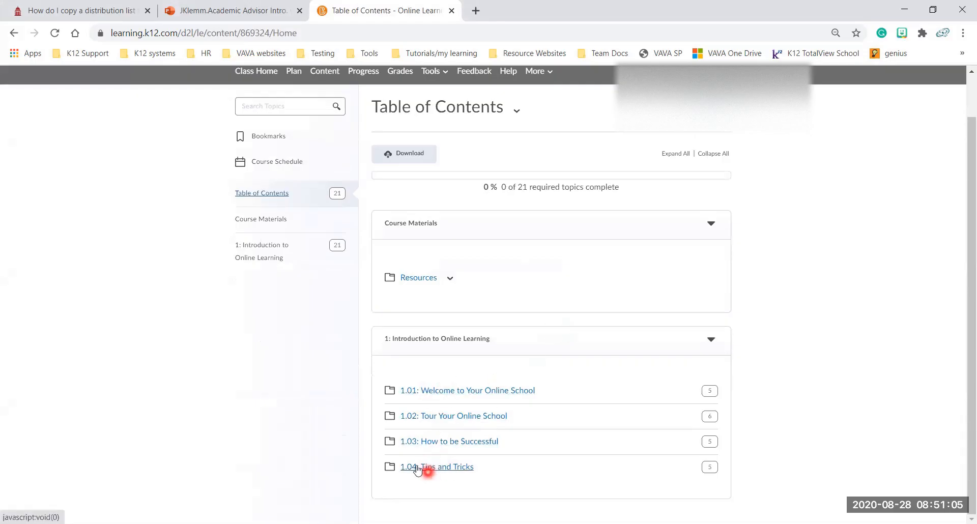
pyautogui.click(261, 251)
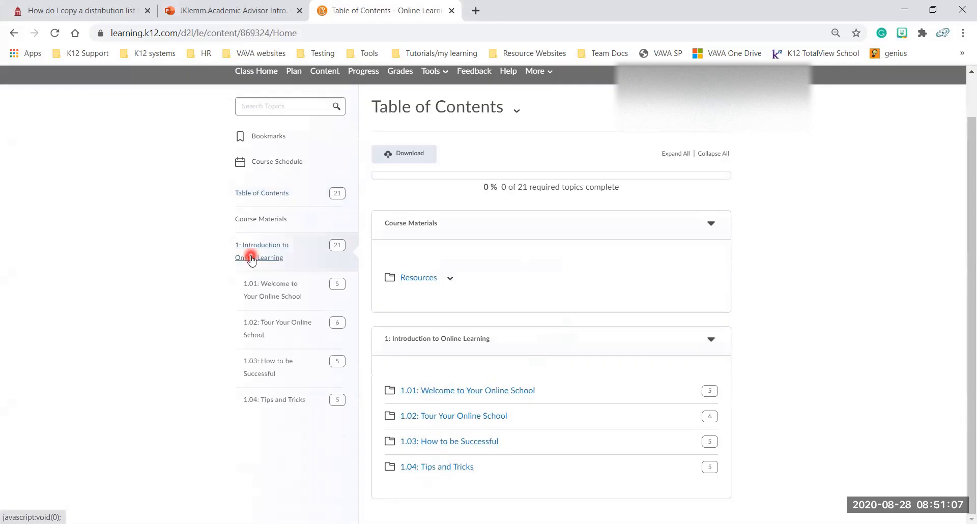
pyautogui.click(261, 252)
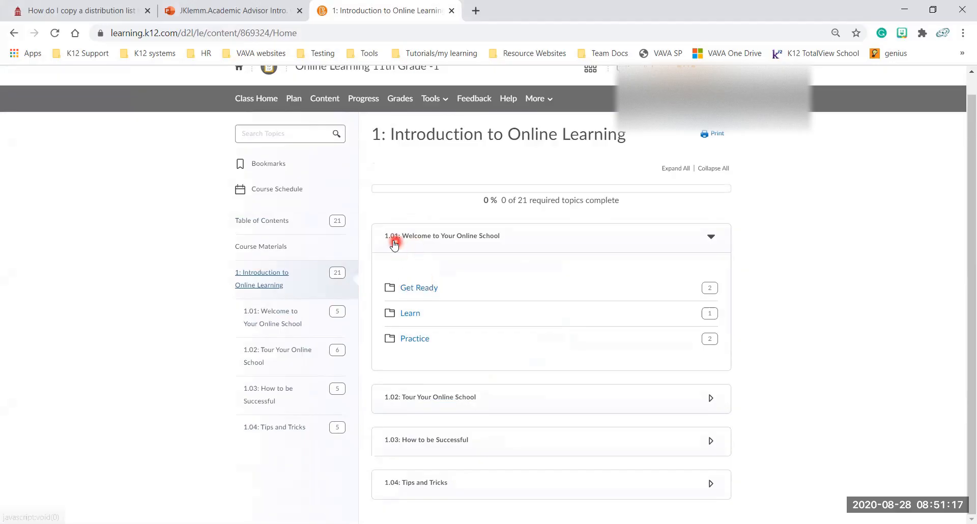
pyautogui.moveTo(484, 293)
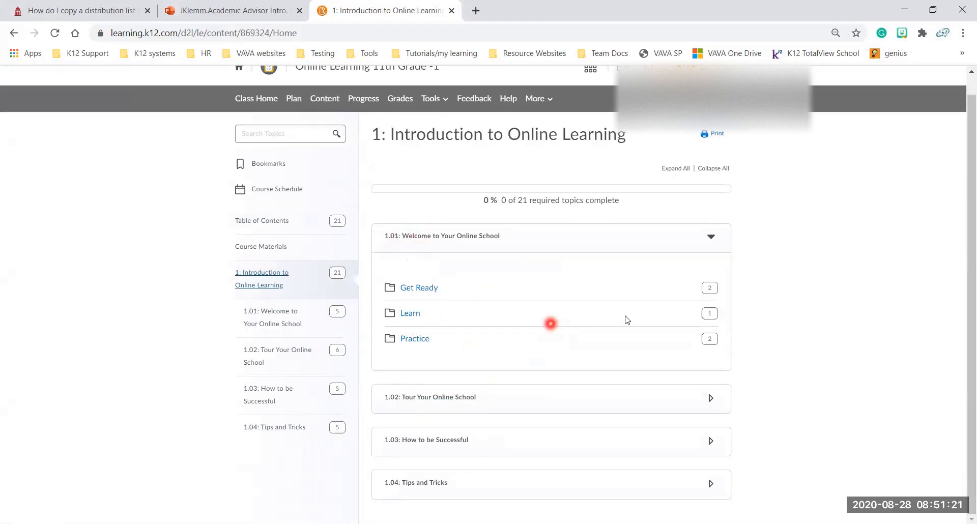
pyautogui.moveTo(710, 288)
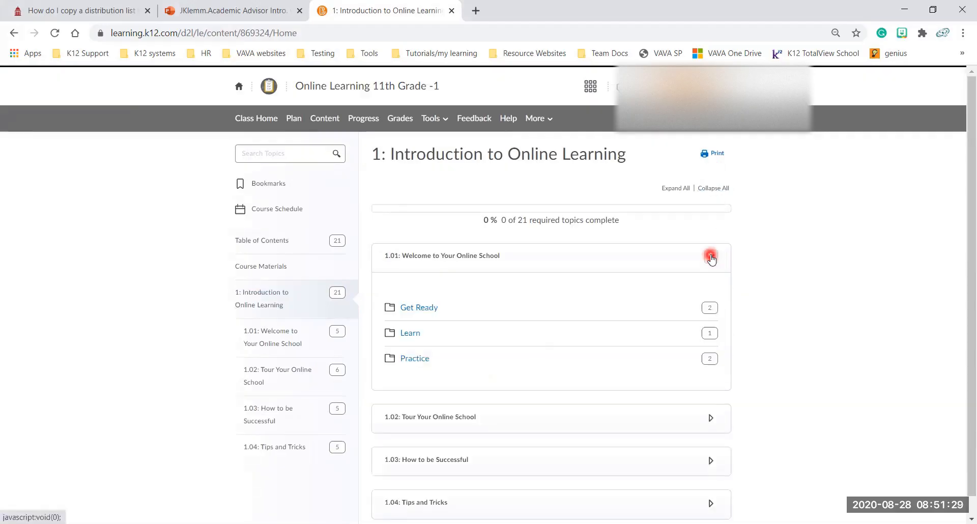
# Expand all unit modules and open lesson 1.01's Get Ready folder
pyautogui.click(710, 257)
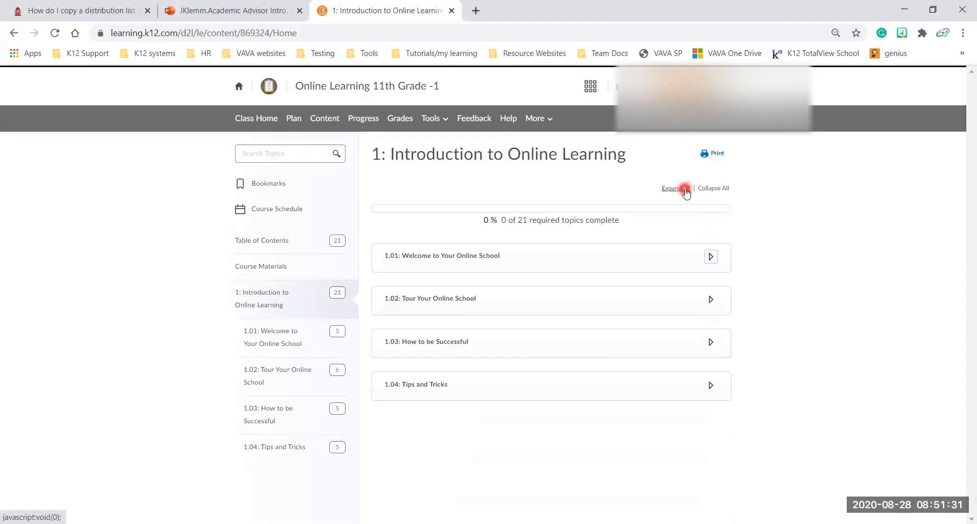
pyautogui.click(672, 188)
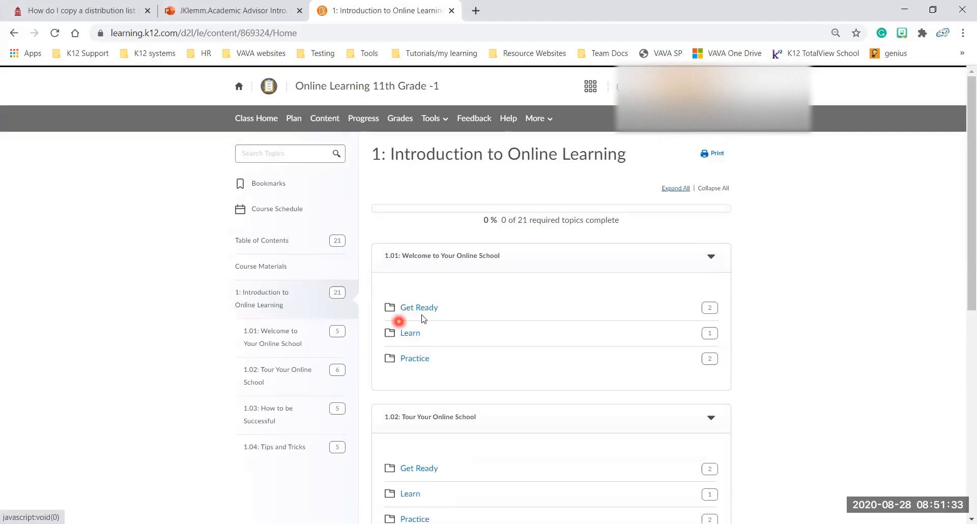
pyautogui.click(419, 308)
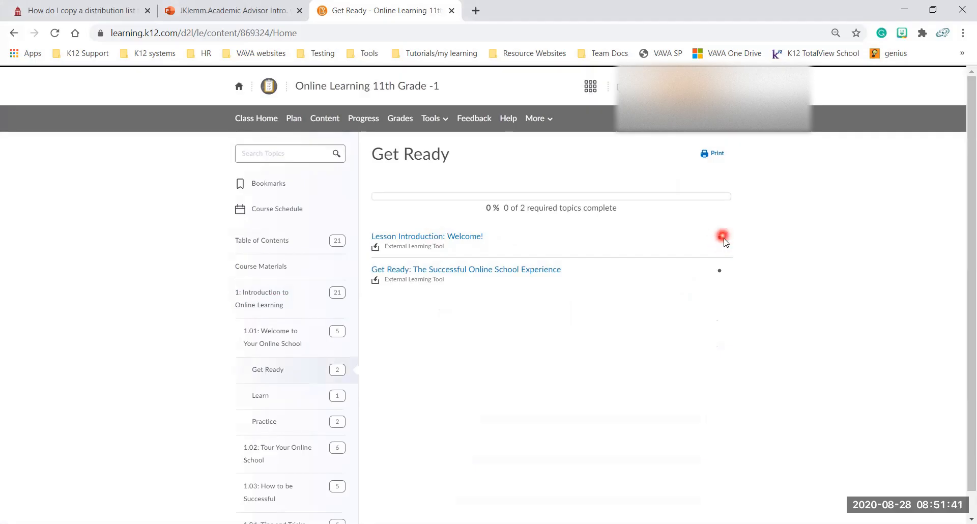
pyautogui.moveTo(722, 242)
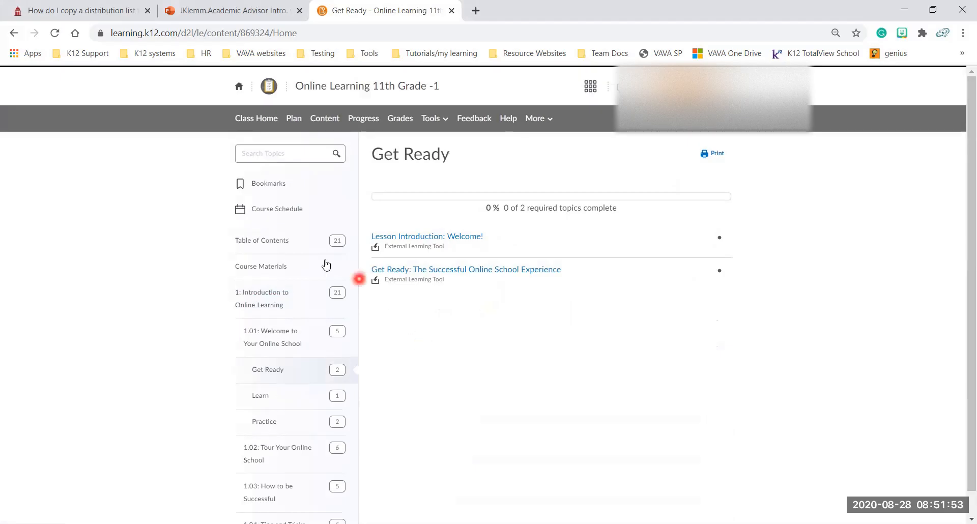
# Return to the course Table of Contents with Course Materials and Introduction units
pyautogui.click(261, 240)
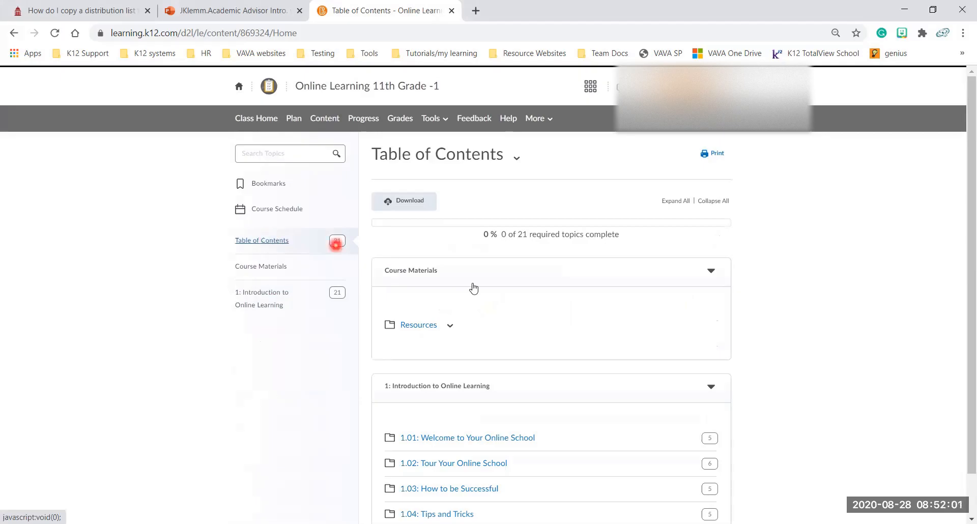
pyautogui.moveTo(525, 487)
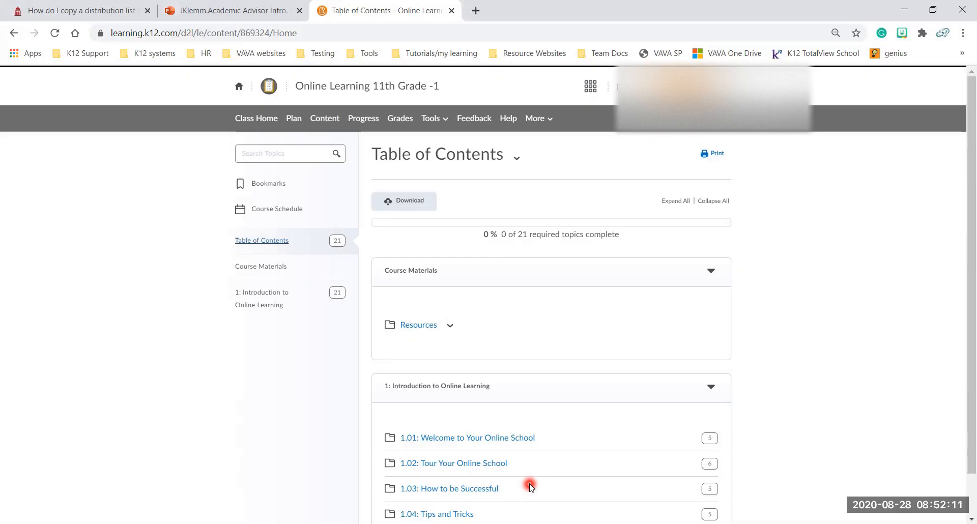
pyautogui.moveTo(511, 482)
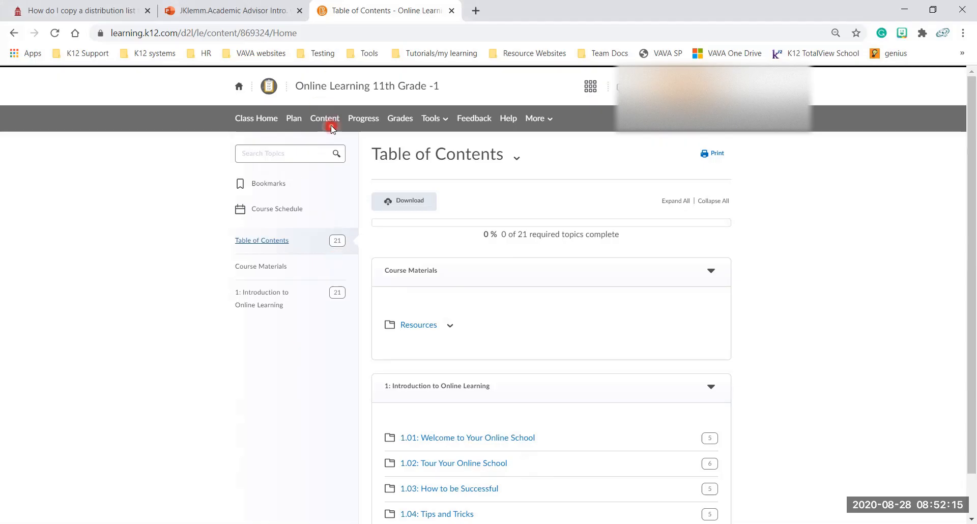
pyautogui.click(324, 119)
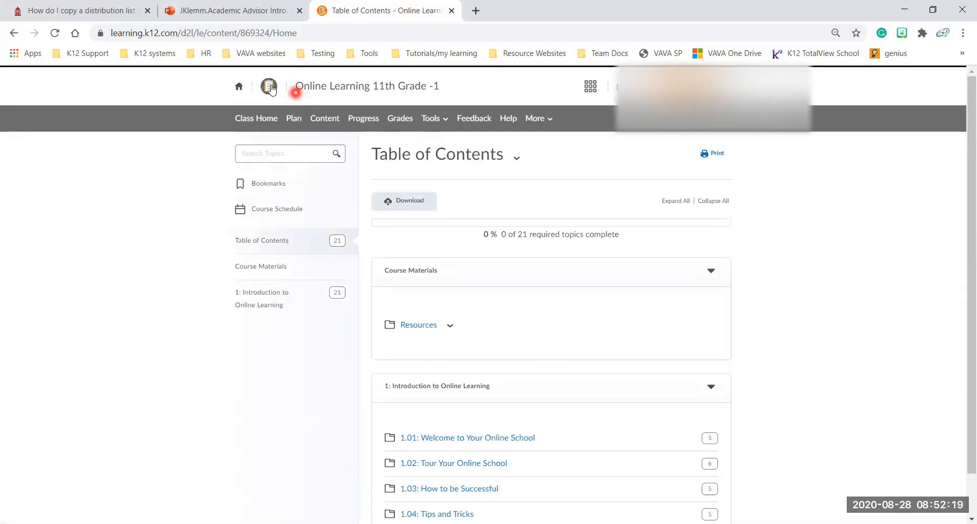
pyautogui.click(239, 86)
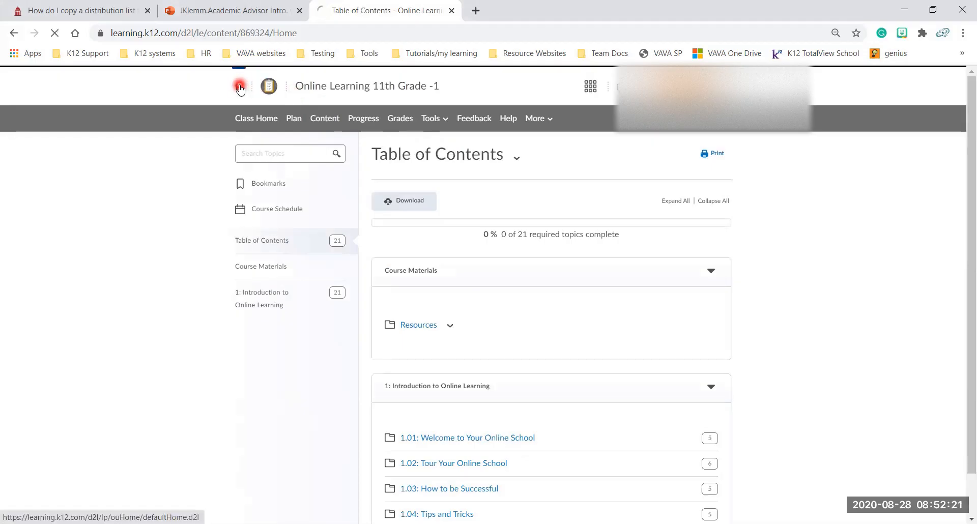
# Open 11th Grade Advisory's content, collapse all modules, and scroll its 12 topics
pyautogui.click(240, 86)
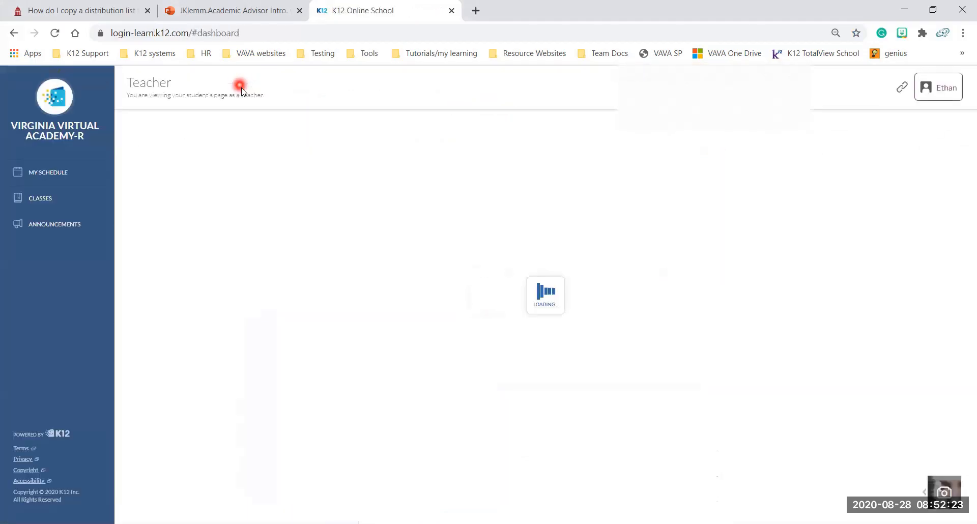
pyautogui.click(39, 198)
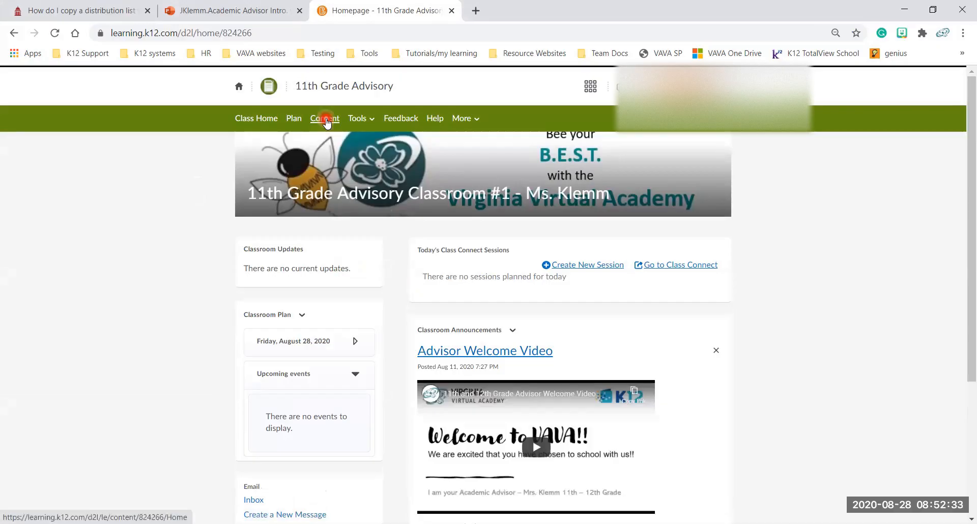
pyautogui.click(323, 119)
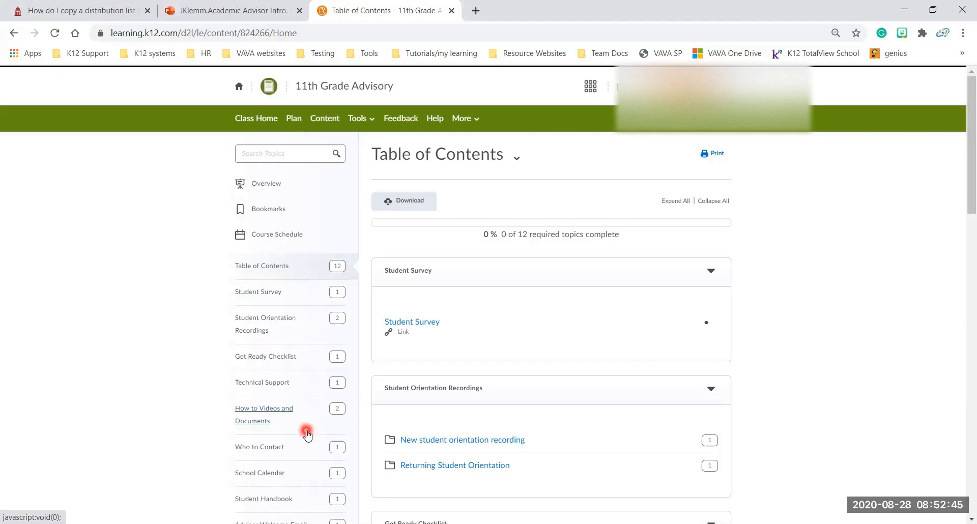
pyautogui.moveTo(343, 402)
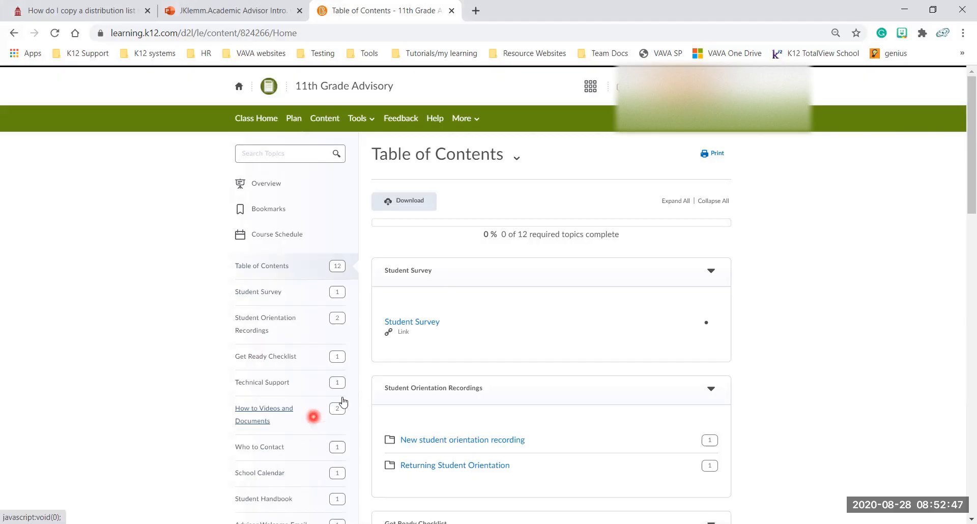
pyautogui.click(712, 201)
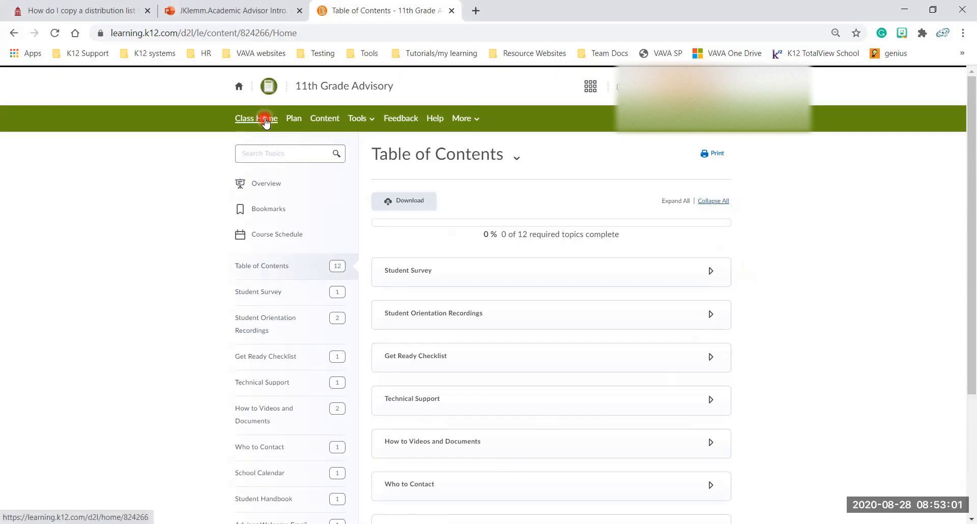
pyautogui.scroll(-3)
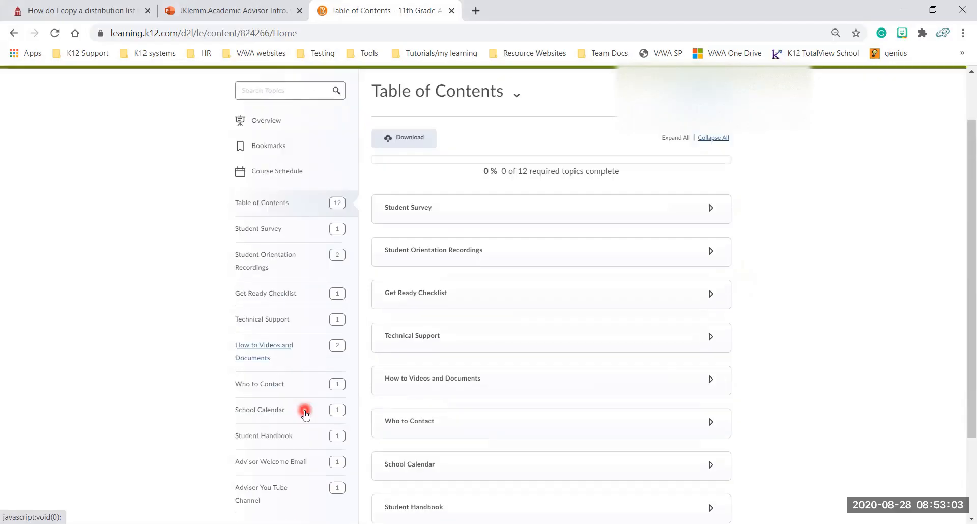
pyautogui.scroll(-3)
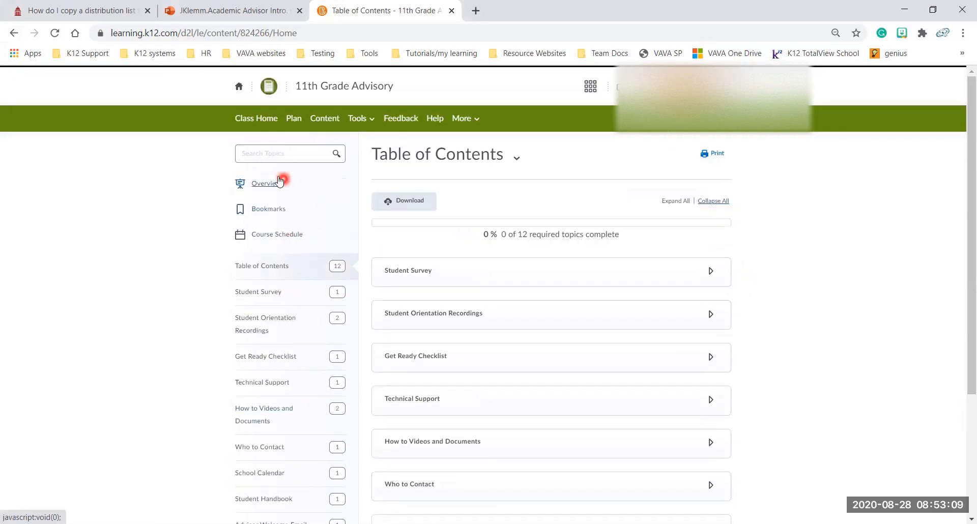
# View the Advisory Overview and Class Home, then return to the dashboard via the course switcher
pyautogui.click(263, 183)
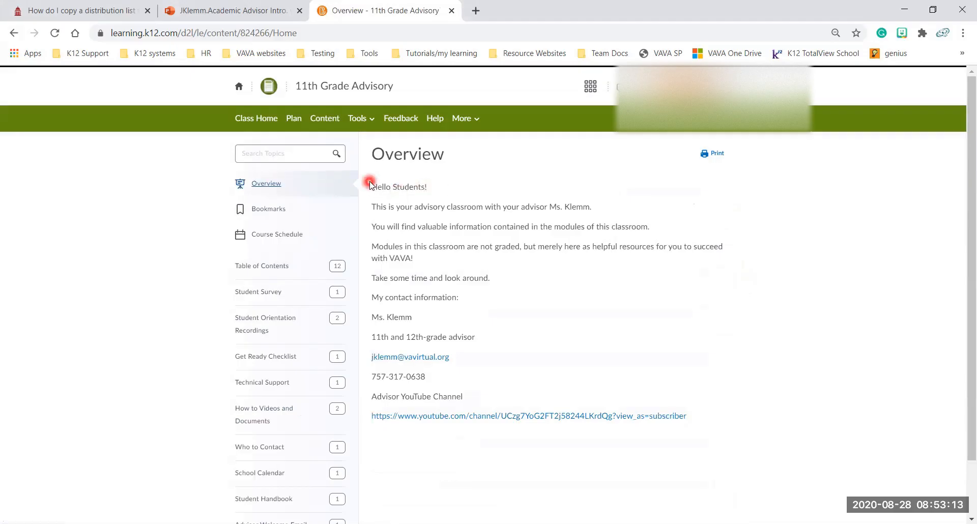
pyautogui.moveTo(508, 378)
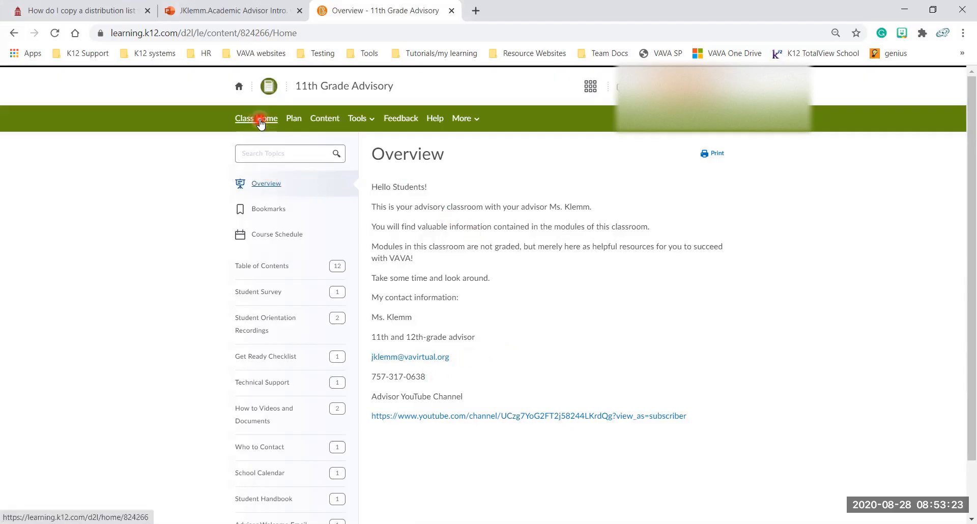
pyautogui.click(255, 118)
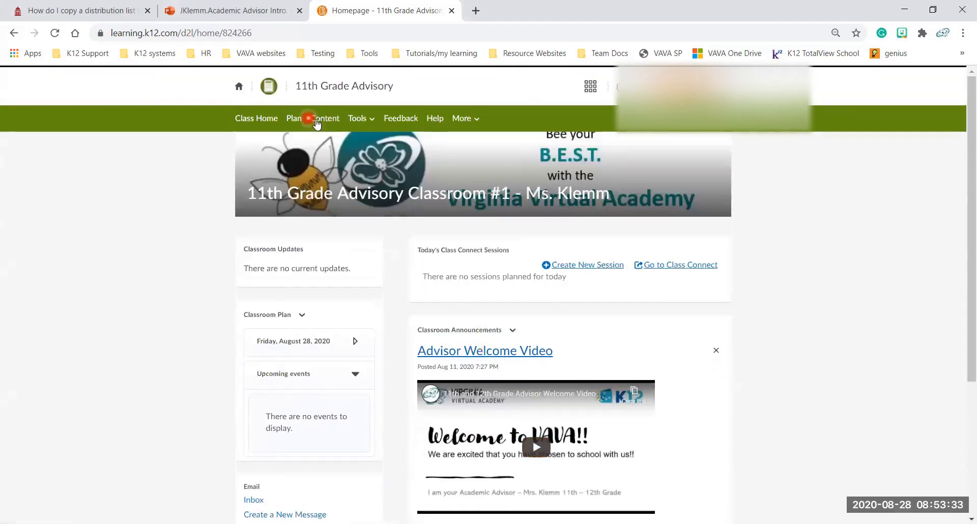
pyautogui.click(323, 119)
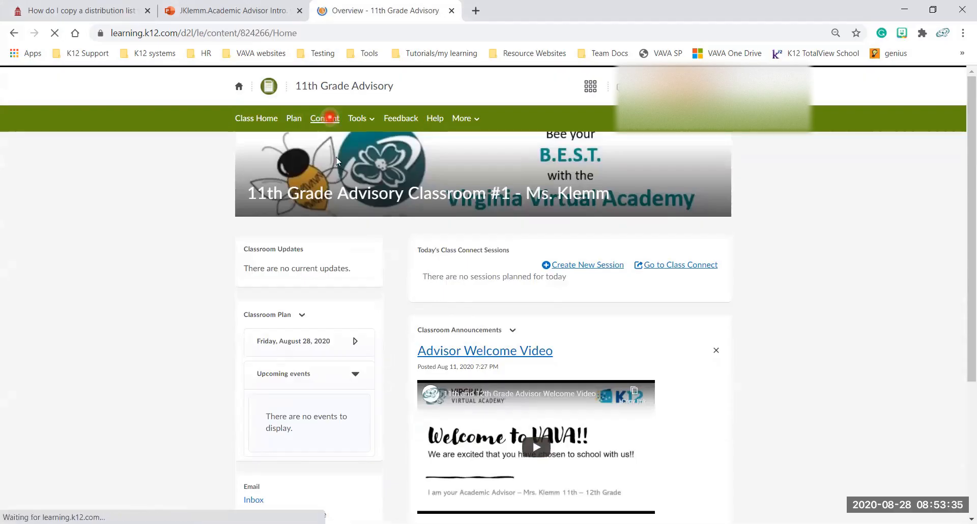
pyautogui.click(324, 119)
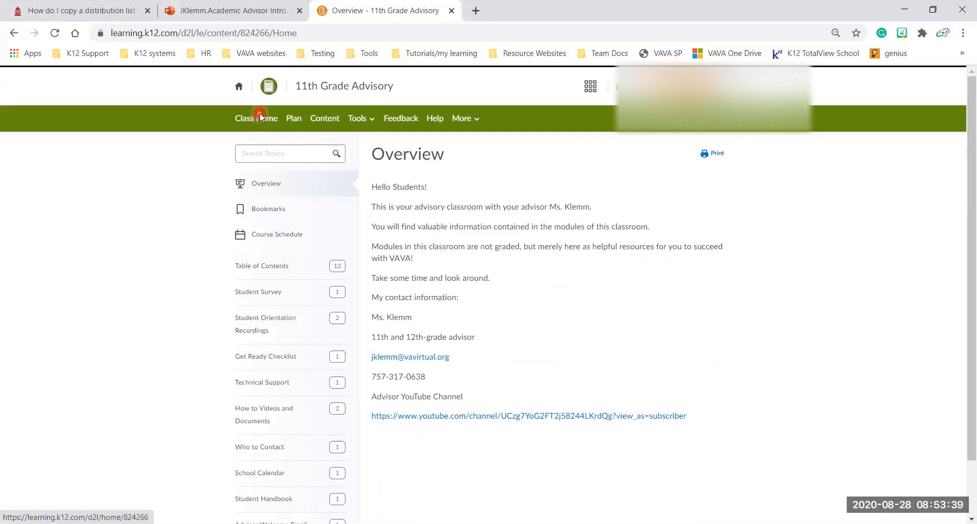
pyautogui.click(256, 118)
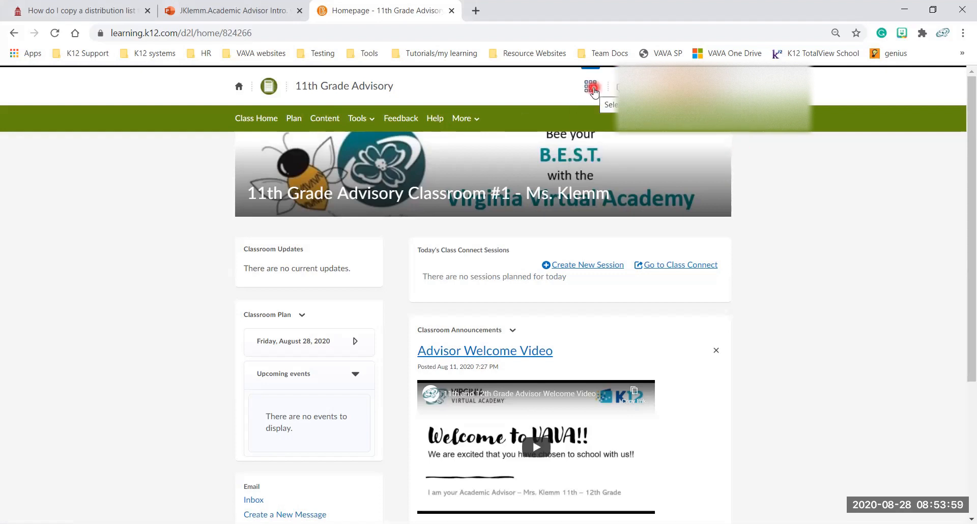
pyautogui.click(591, 86)
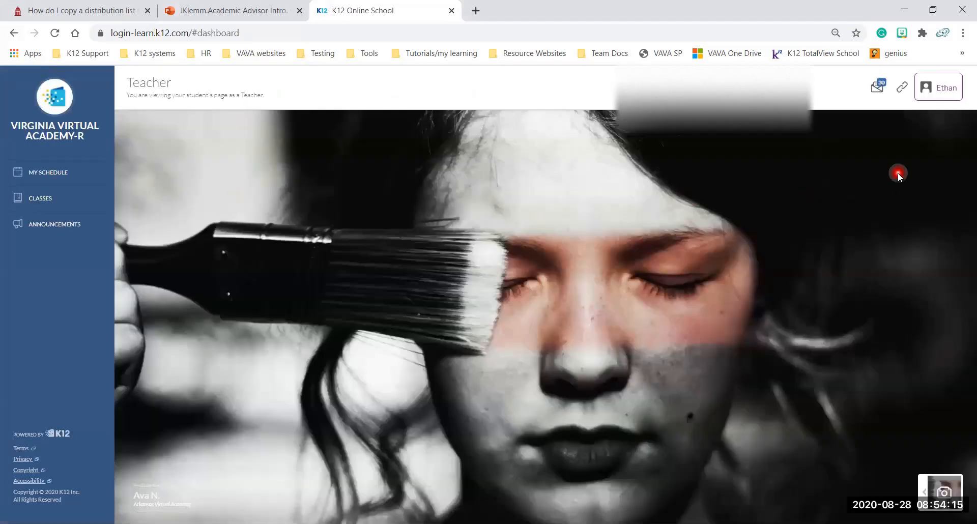
# Show the email menu with Inbox, Create Message and Contact My Teachers
pyautogui.click(877, 86)
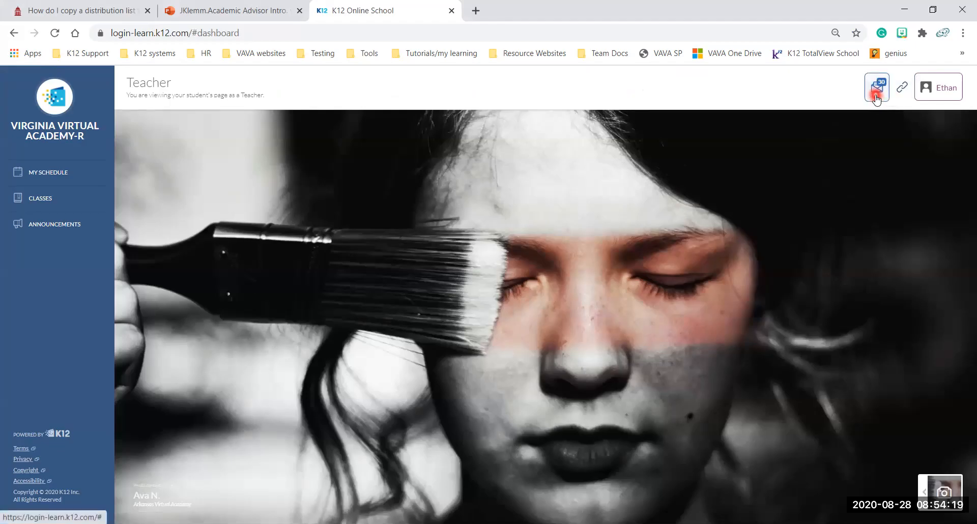
pyautogui.click(876, 86)
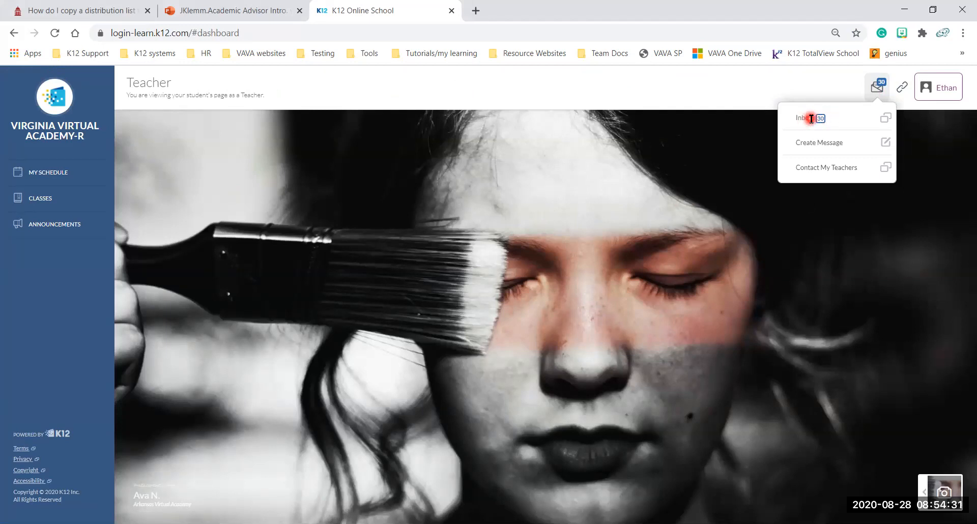
pyautogui.moveTo(826, 167)
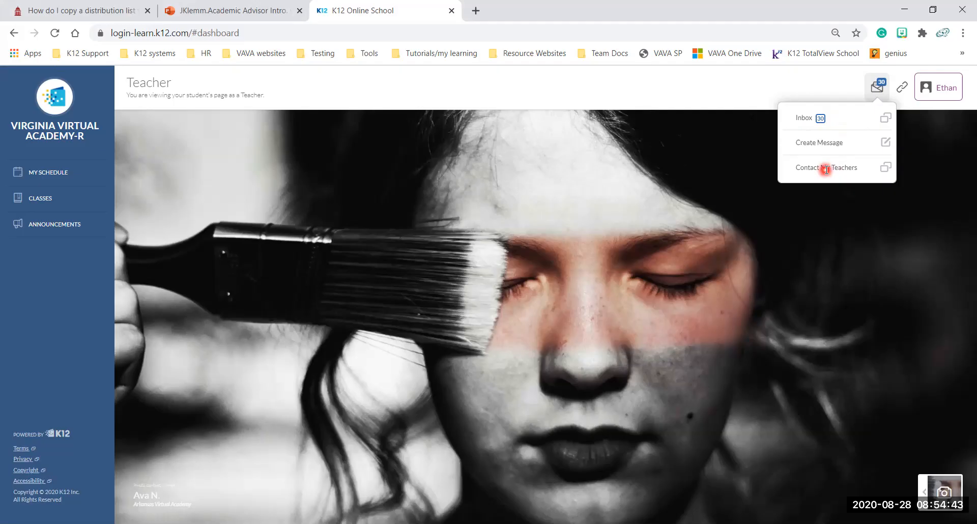
# Show the resource links list, Big Universe Library through Voyager, then reopen the email menu
pyautogui.click(902, 87)
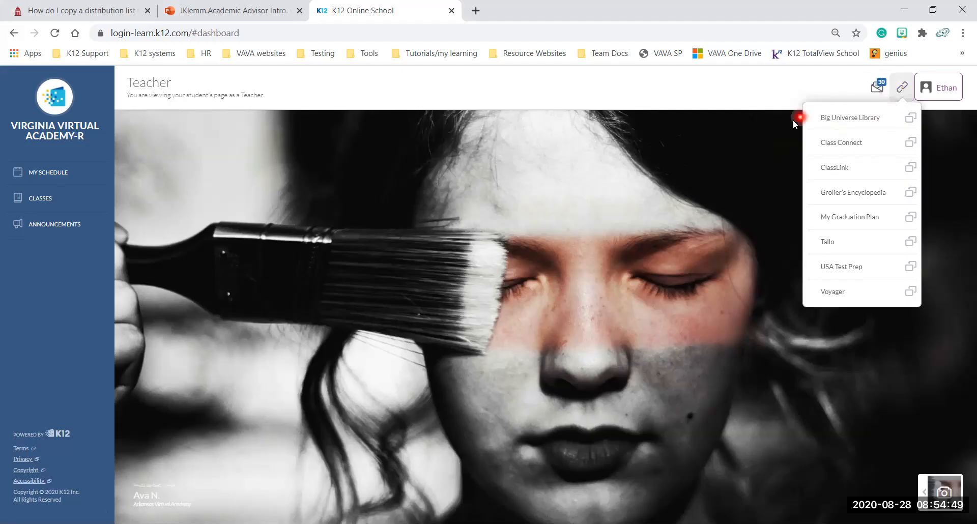
pyautogui.moveTo(866, 156)
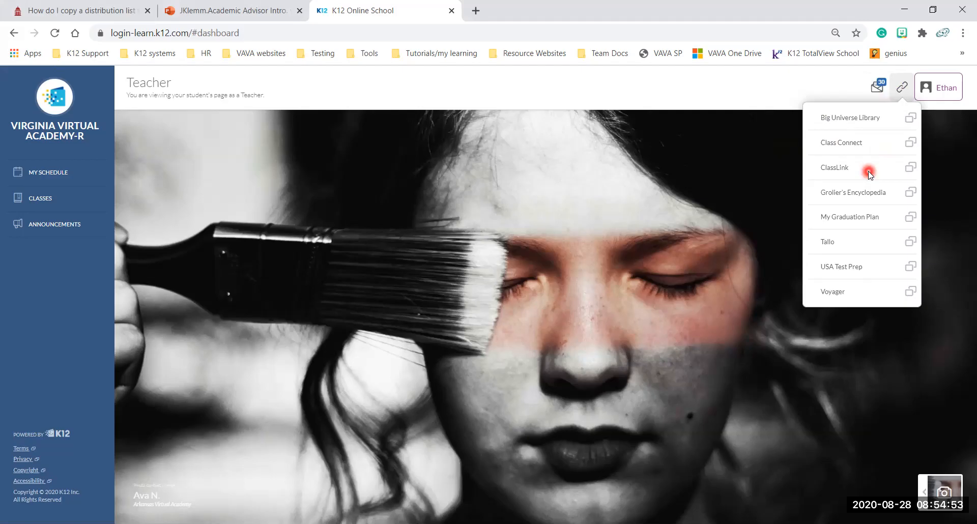
pyautogui.moveTo(875, 194)
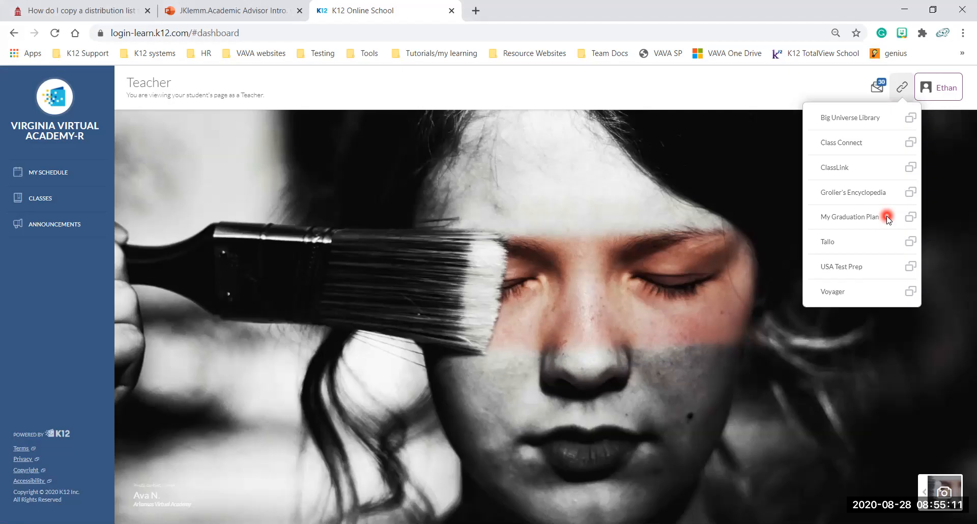
pyautogui.moveTo(885, 217)
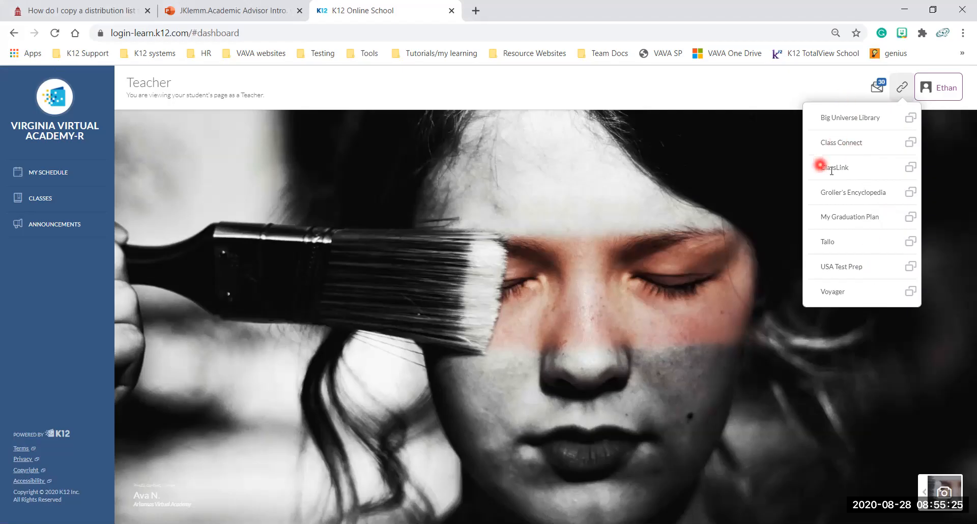
pyautogui.click(877, 86)
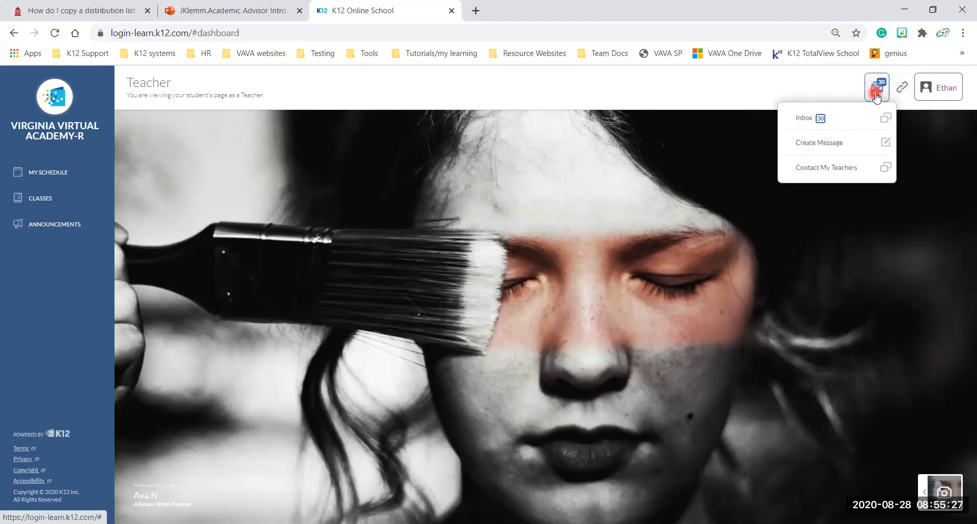